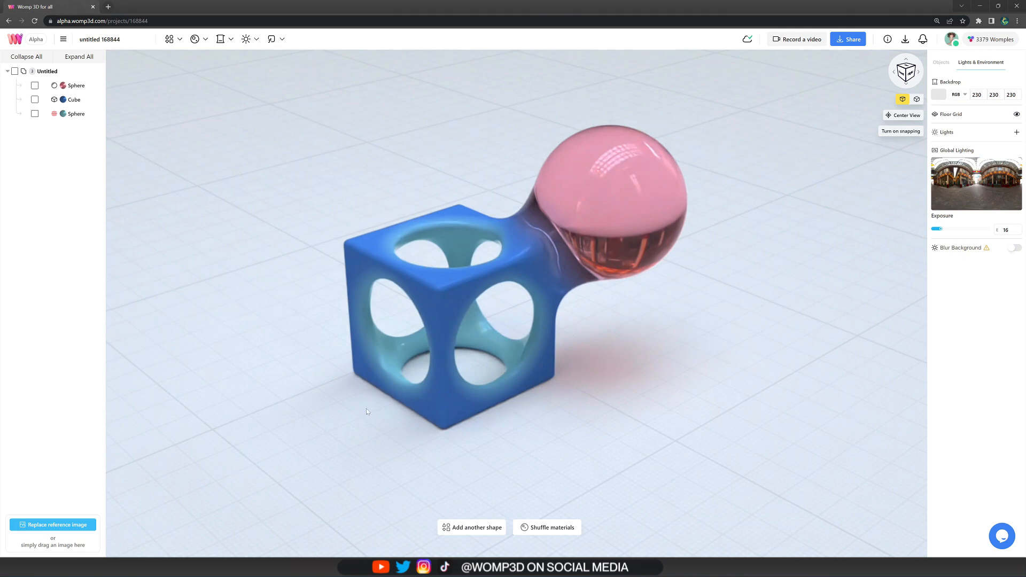
- Clear the sample cube and sphere, then add a single Cylinder primitive to the empty scene
left_click(46, 70)
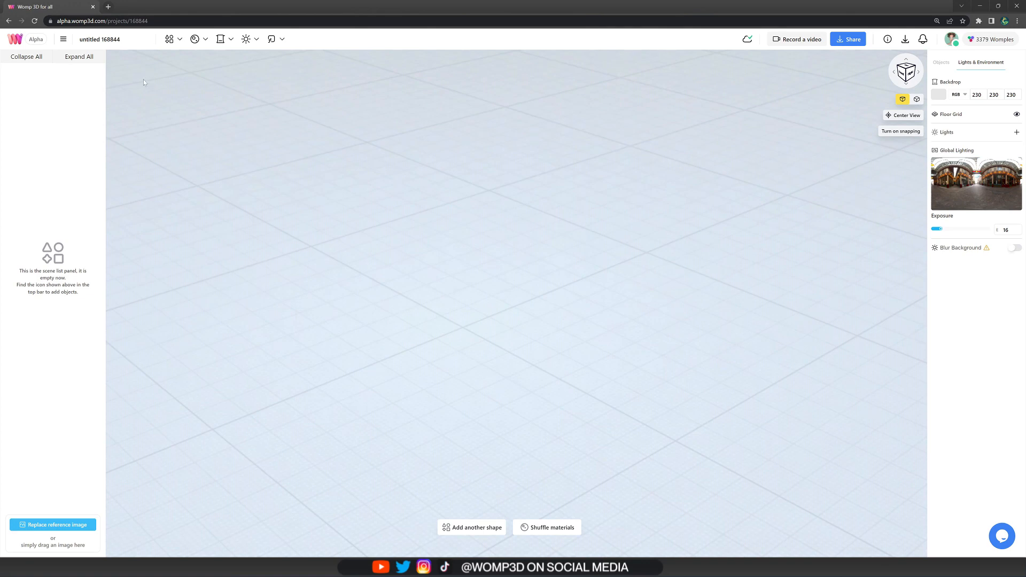
left_click(169, 38)
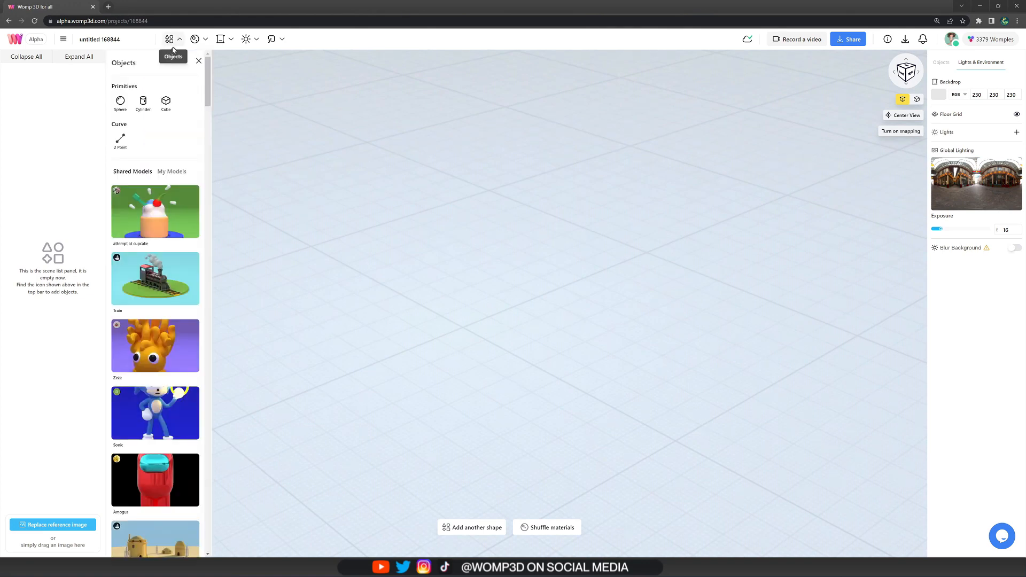
mouse_move(143, 102)
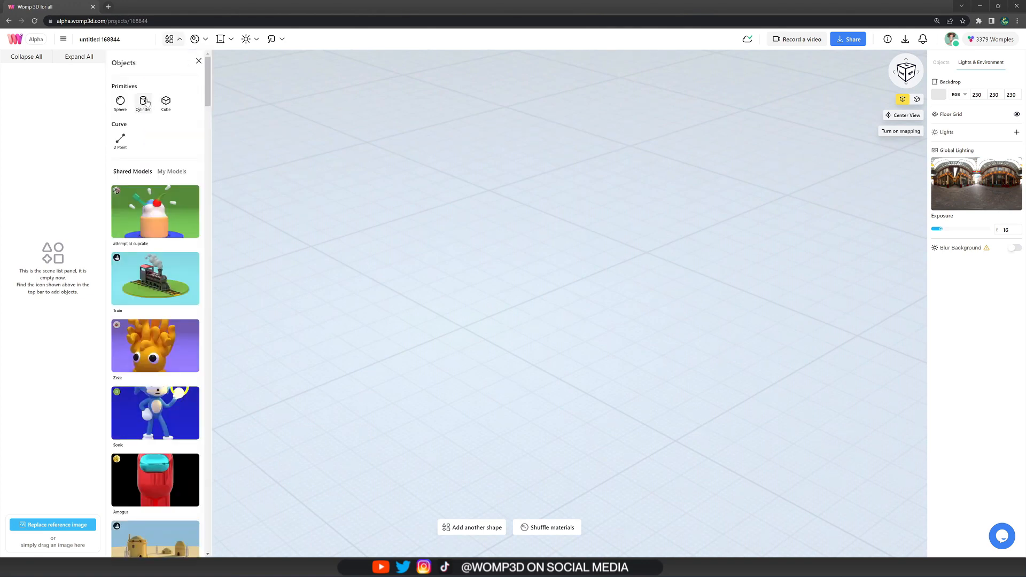
left_click(142, 101)
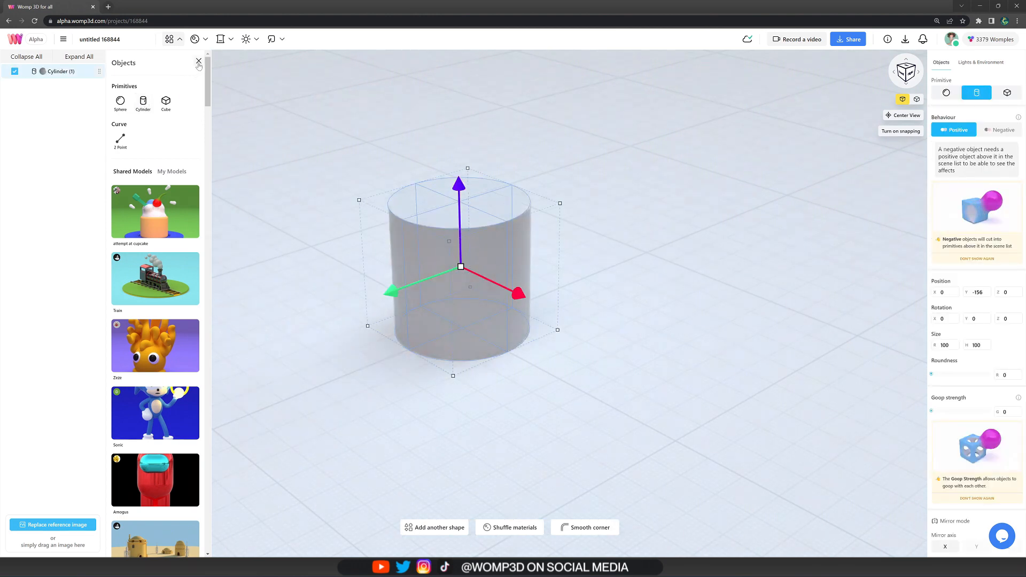
- Flatten the cylinder into a fully rounded disc with a light tan-brown colour and Roughness around 90
left_click(199, 62)
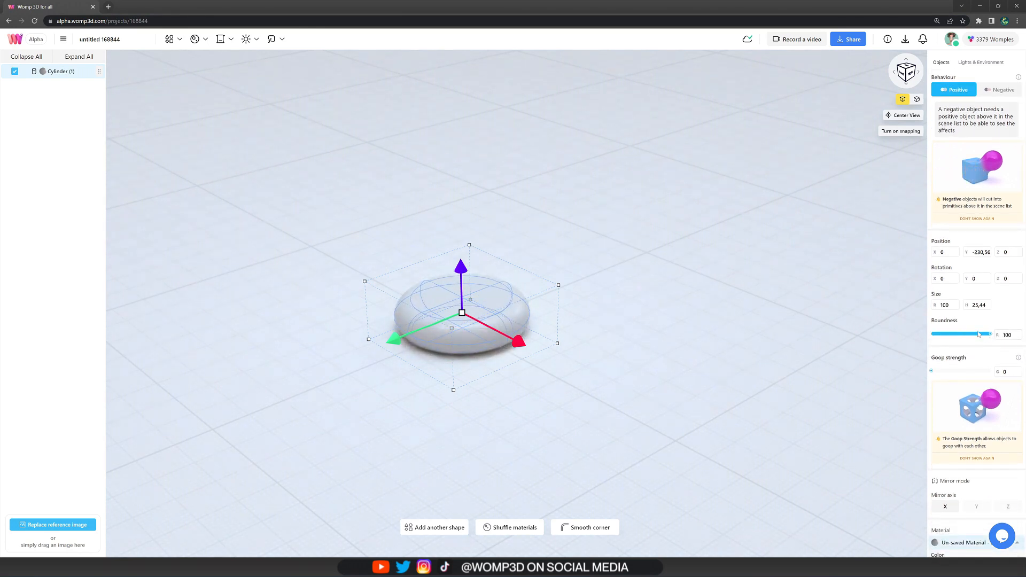
scroll("down", 3)
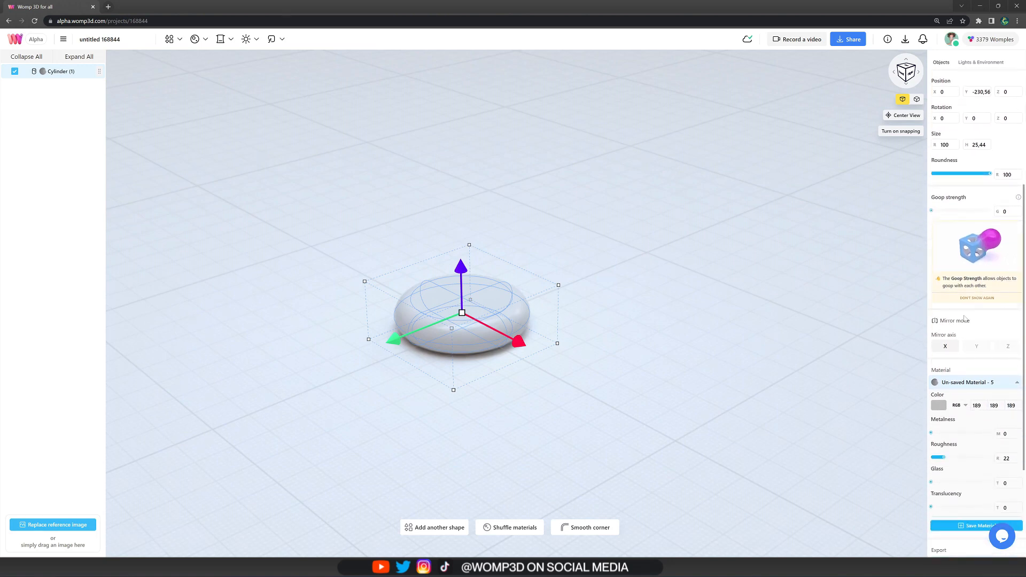
scroll("down", 3)
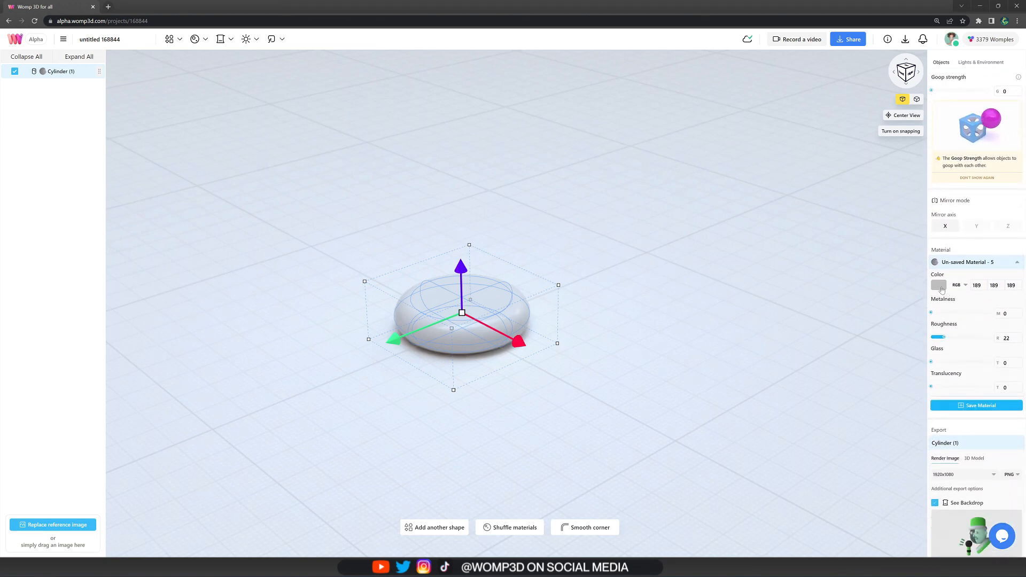
left_click(938, 284)
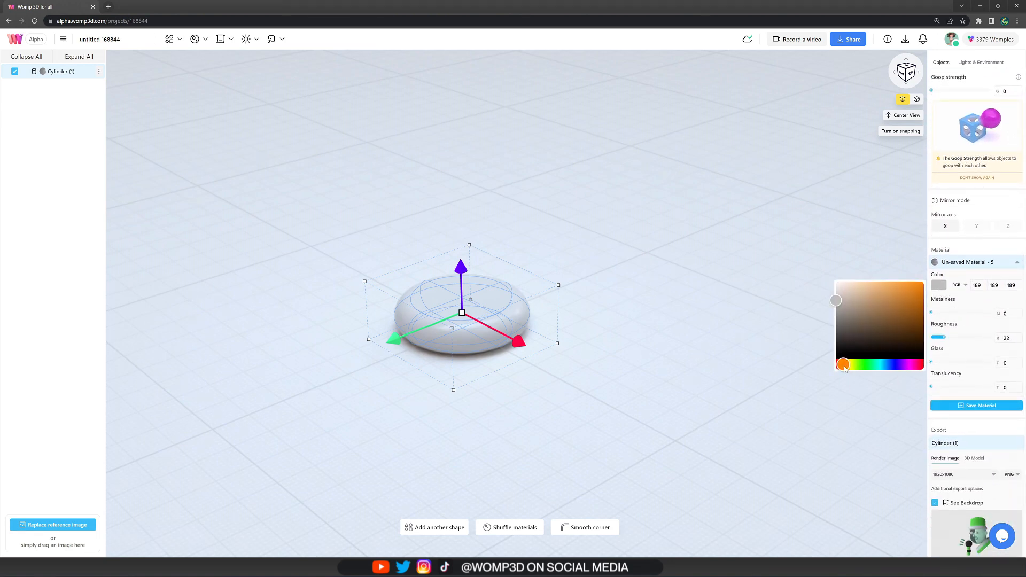
left_click(881, 307)
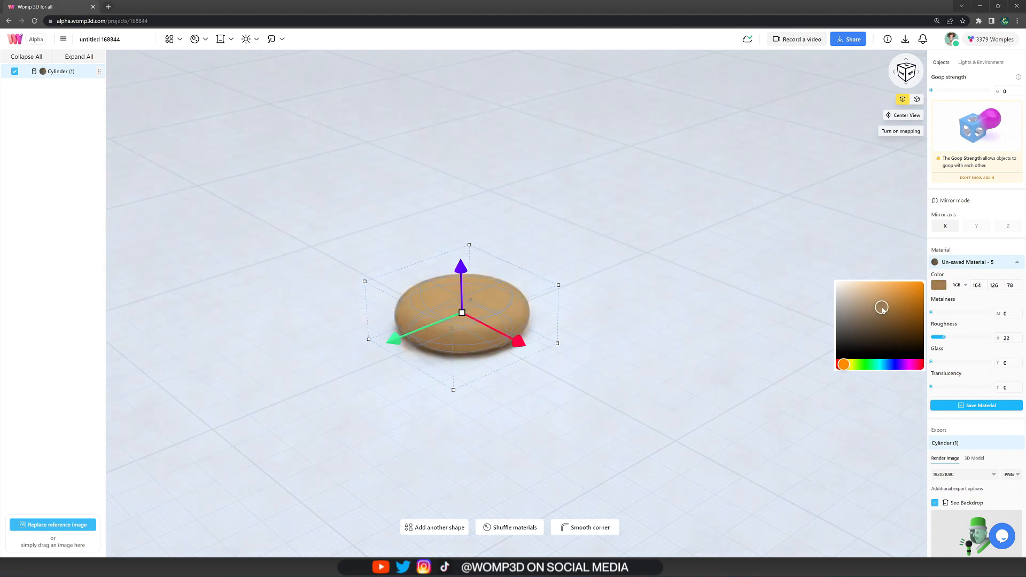
left_click(881, 306)
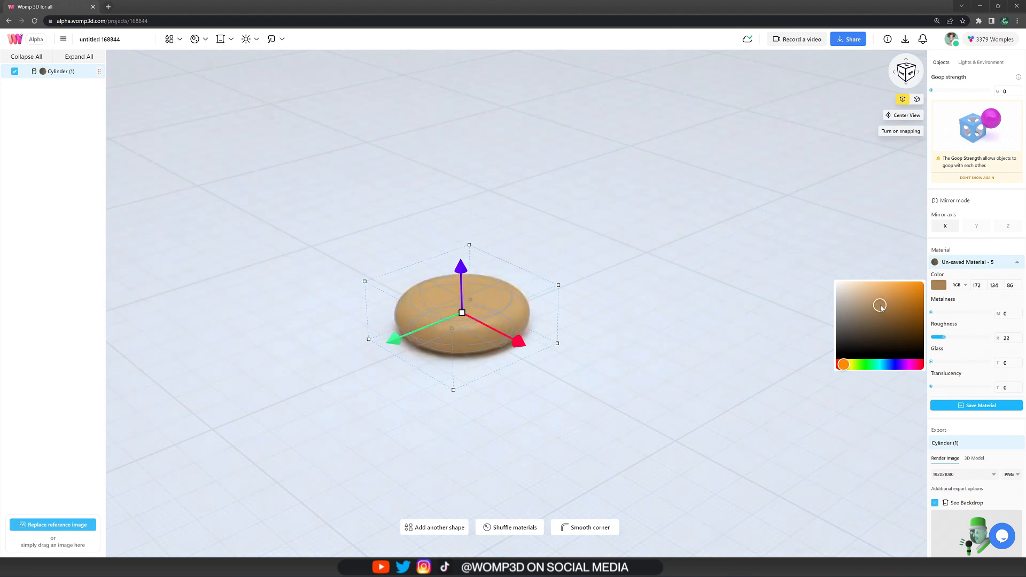
left_click(882, 305)
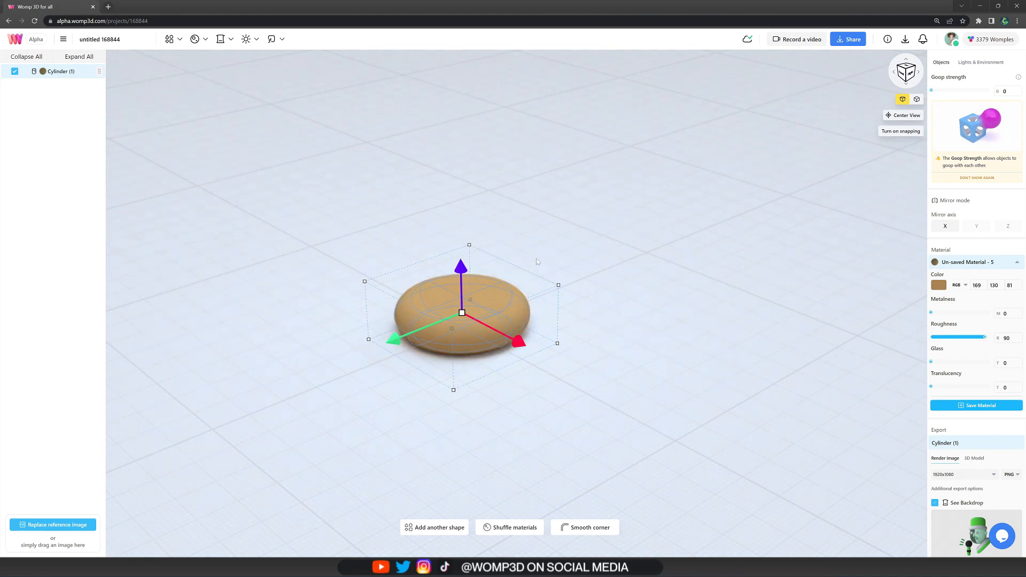
- Paste a copy of the disc, scale and tilt it, lighten its tan colour and set Goop strength to 5
key("ctrl+v")
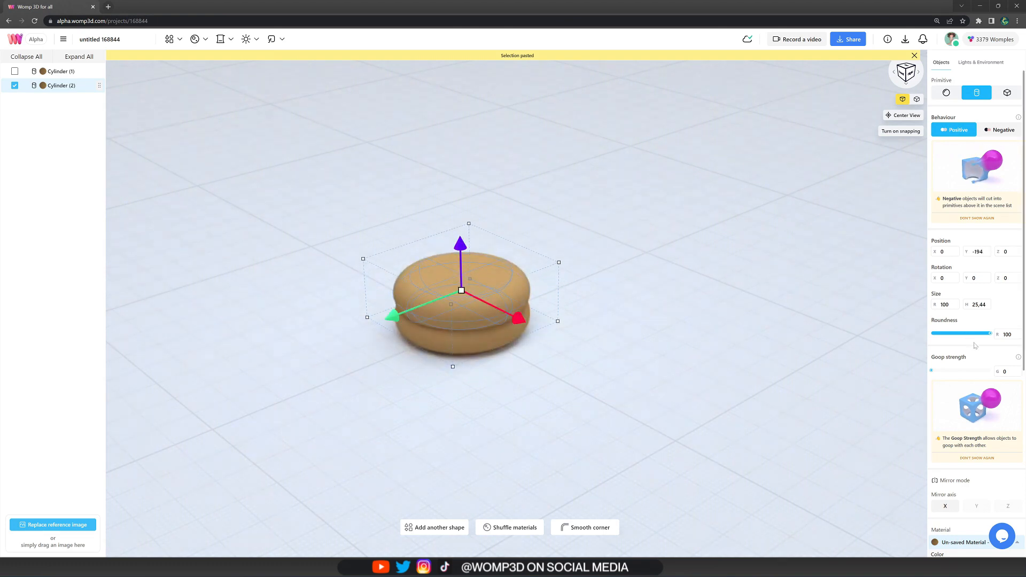
scroll("down", 3)
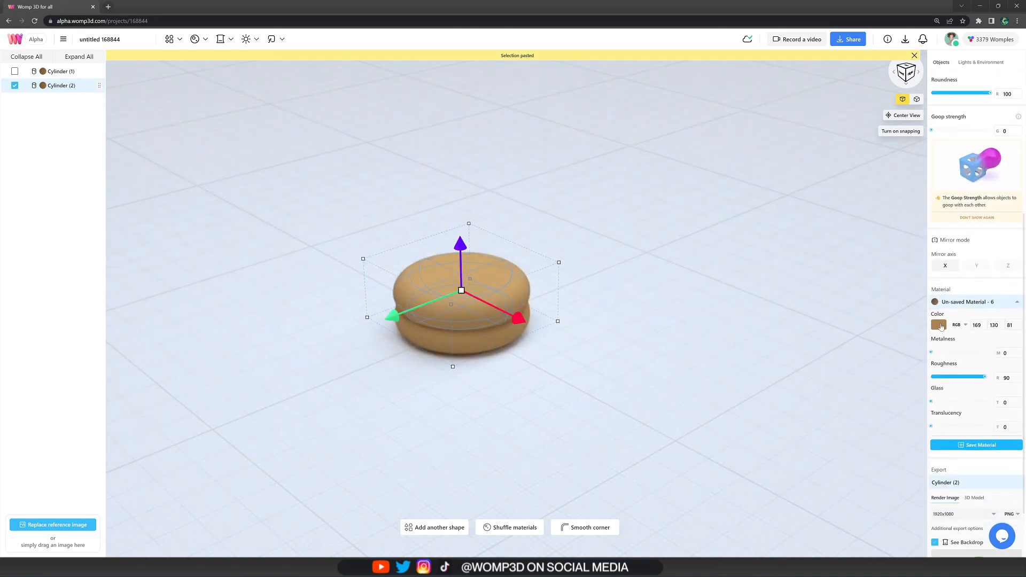
left_click(939, 325)
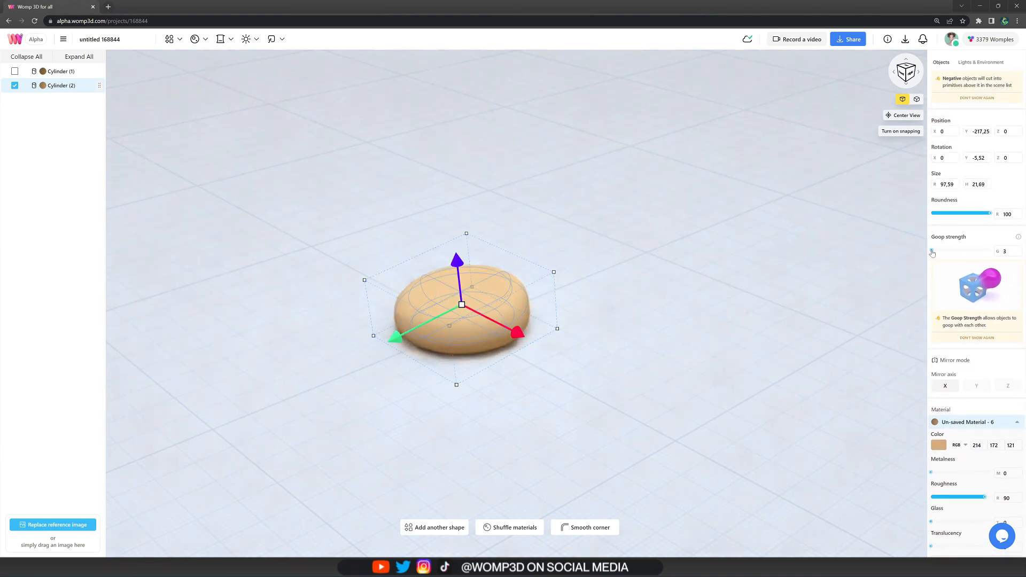
left_click(932, 254)
type("5")
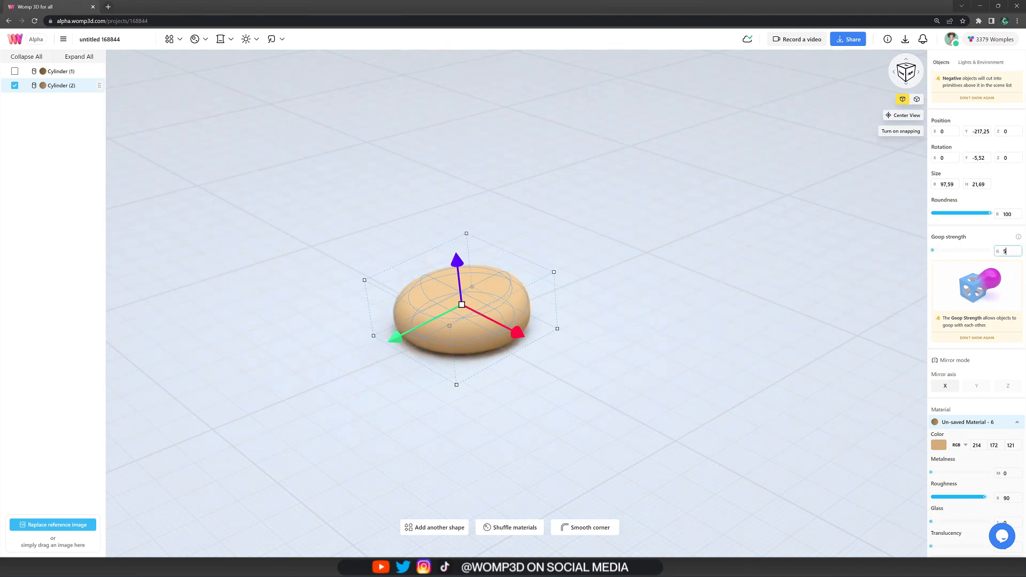
- Select the original bottom disc and duplicate it to thicken the layered base
left_click(980, 62)
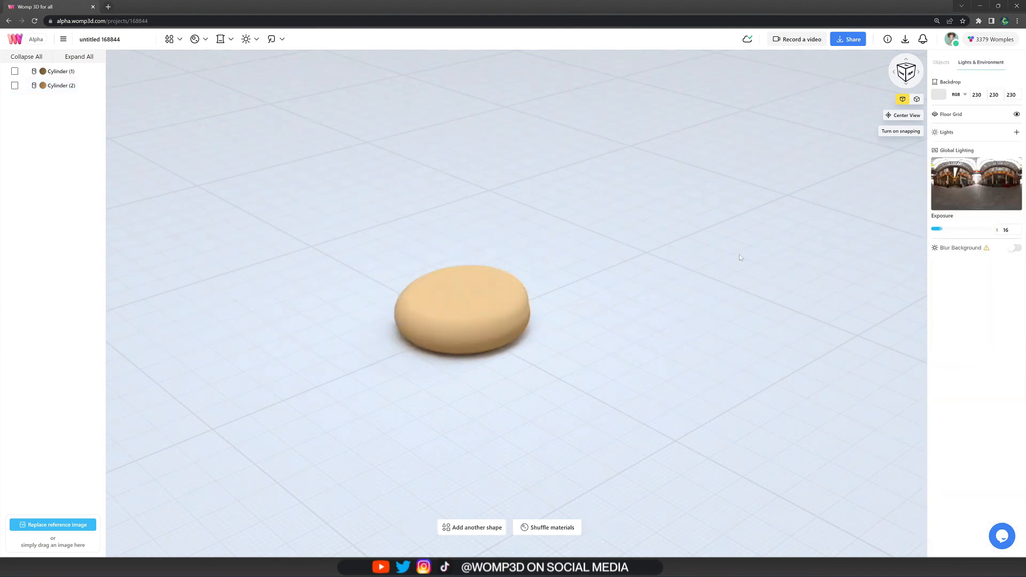
left_click(461, 311)
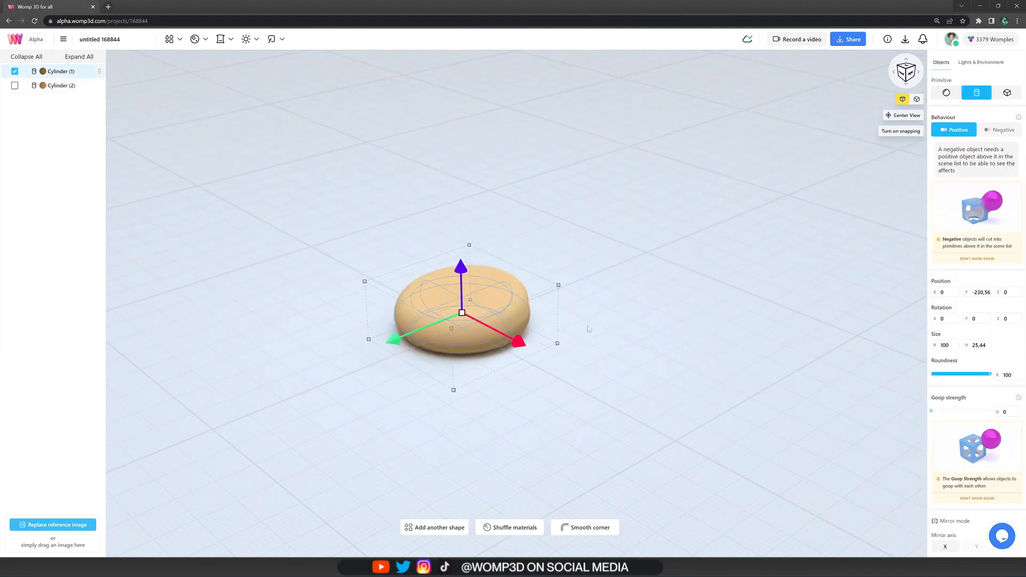
key("ctrl+v")
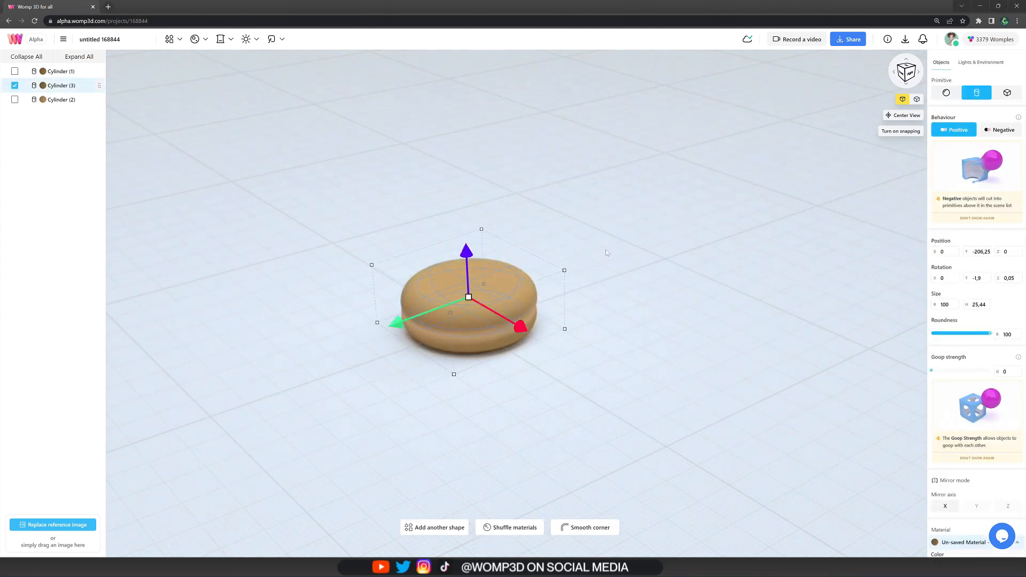
- Paste another cylinder, stretch it tall and thin, set it Negative at the list bottom to cut the donut hole
key("ctrl+v")
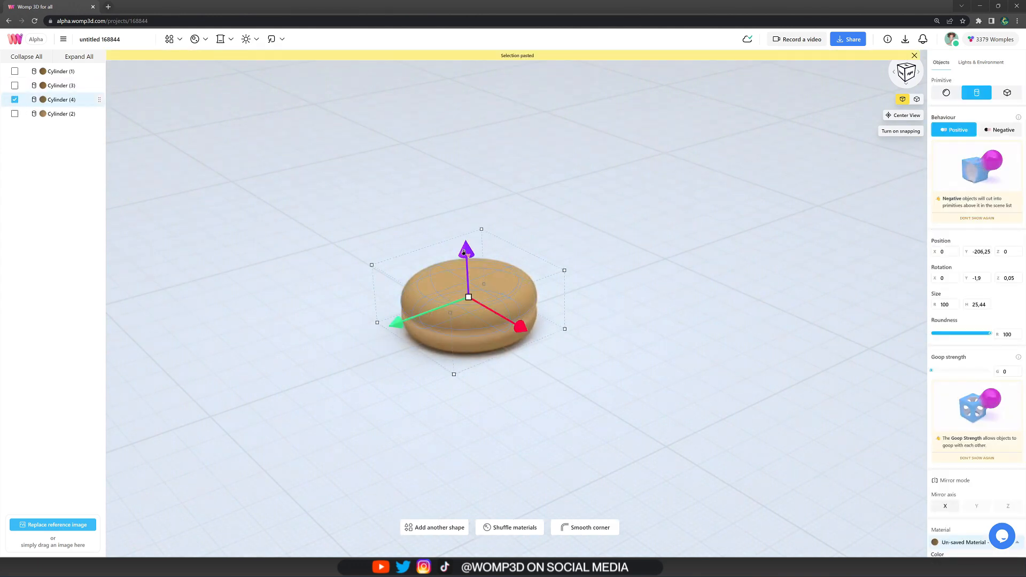
left_click_drag(465, 252, 478, 191)
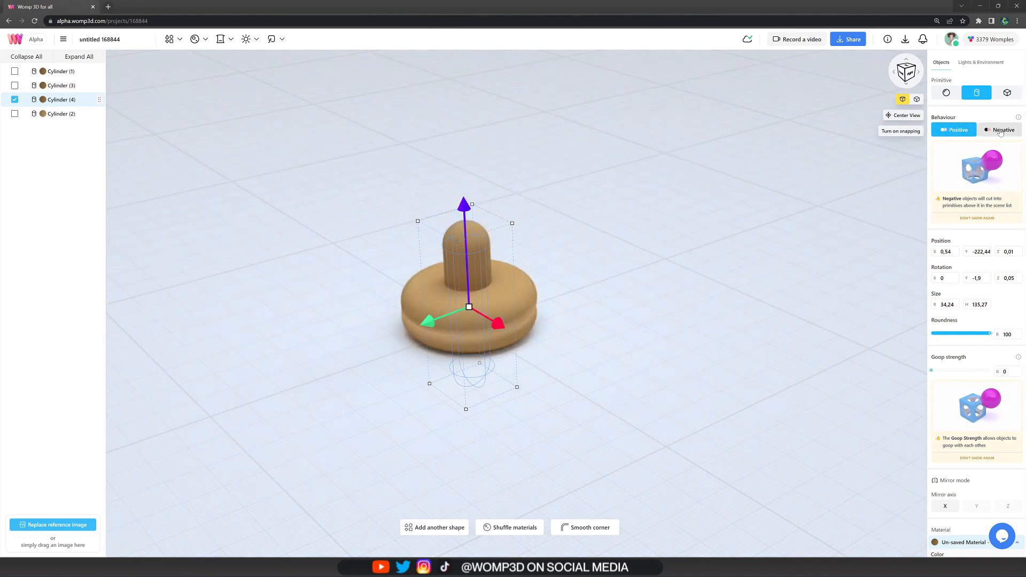
left_click(998, 129)
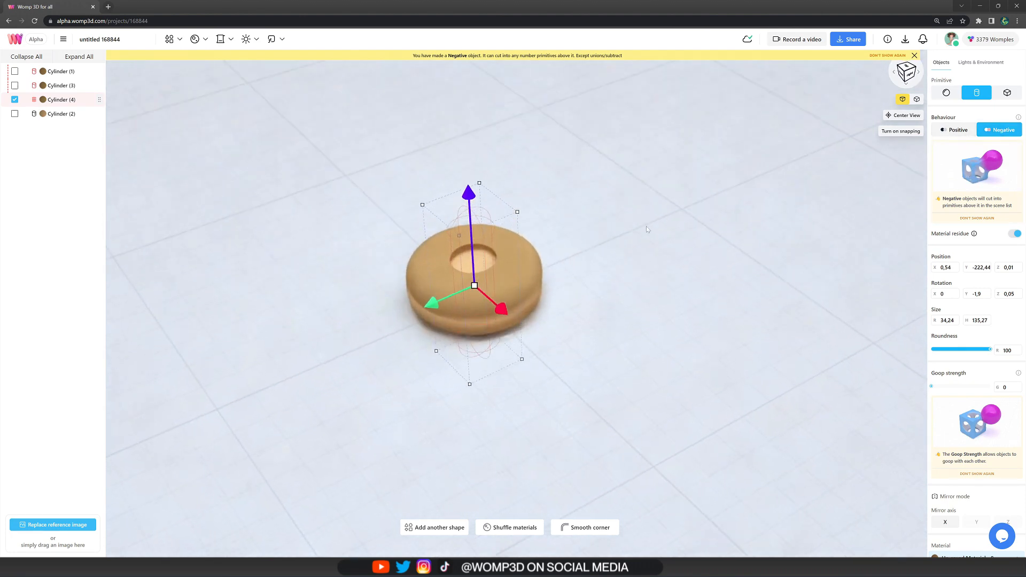
left_click(913, 54)
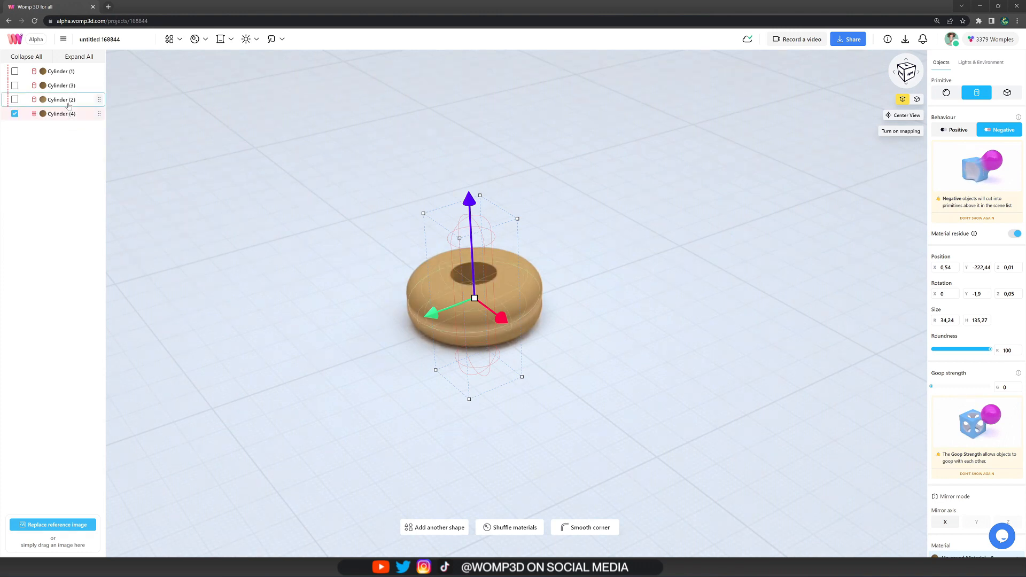
mouse_move(190, 156)
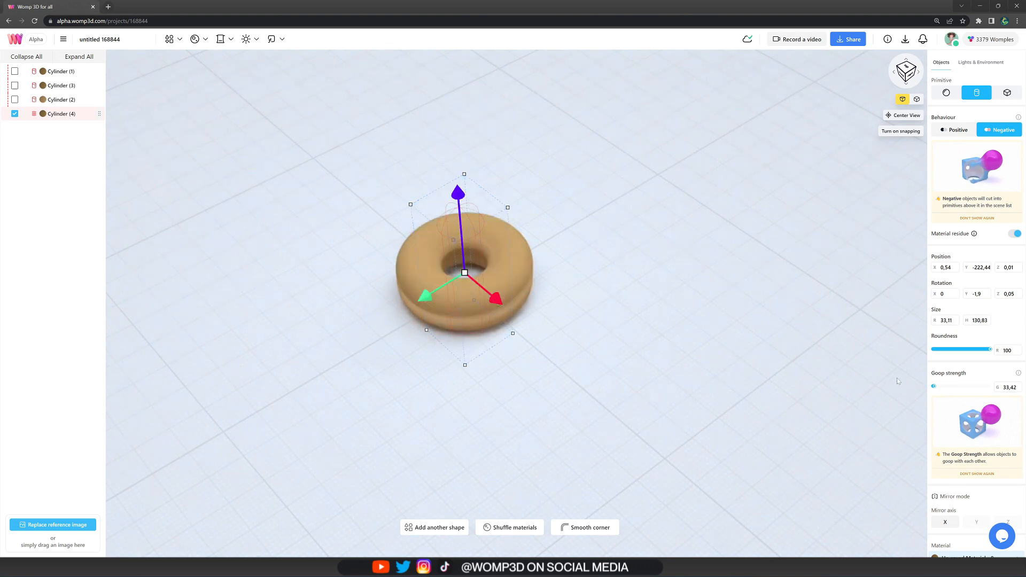
left_click(981, 62)
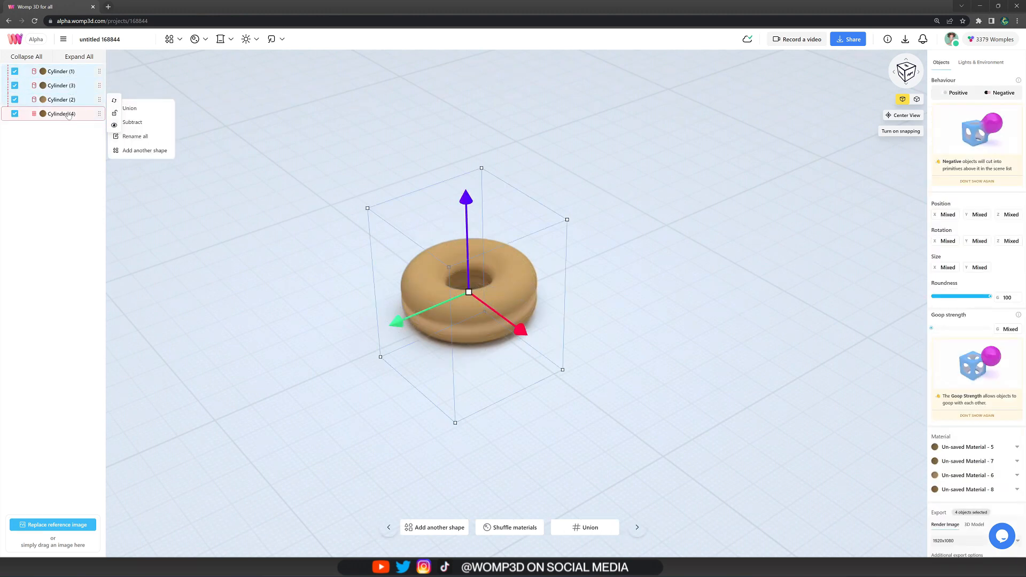
- Union the four cylinders as donut base, duplicate the group as 'donut top' and trim it to two cylinders
left_click(129, 108)
type("donut base")
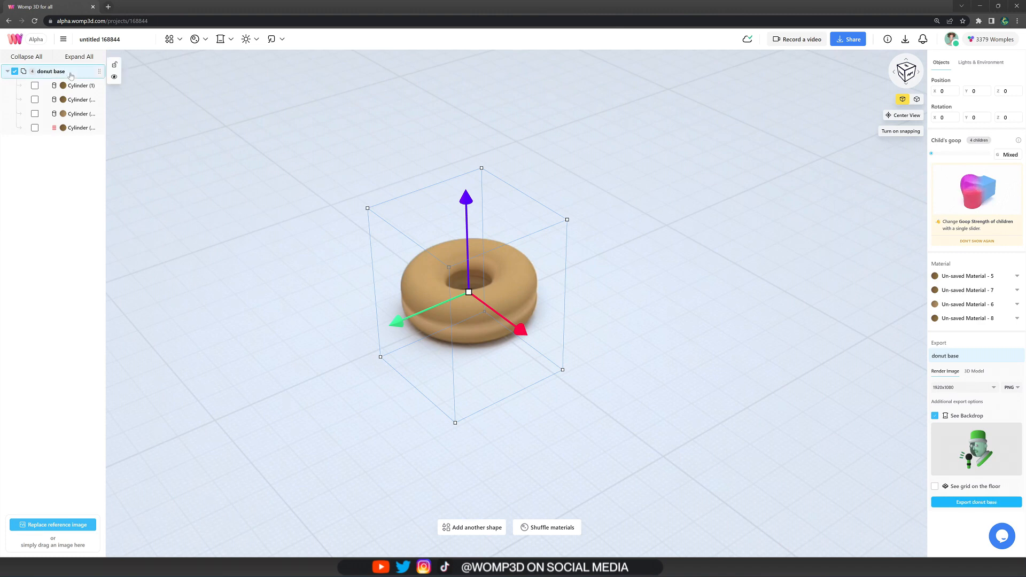
key("ctrl+v")
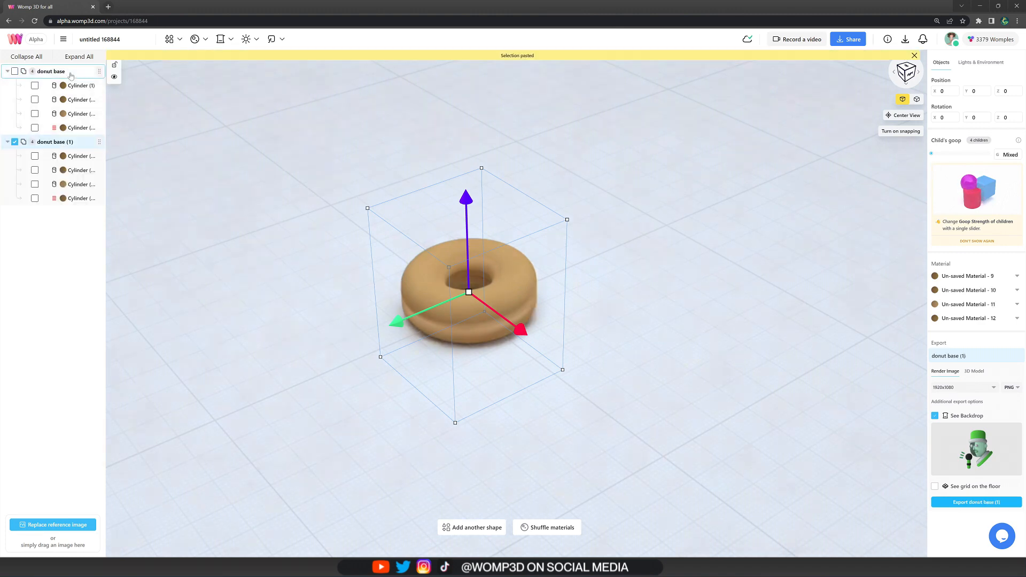
double_click(54, 142)
type("donut top")
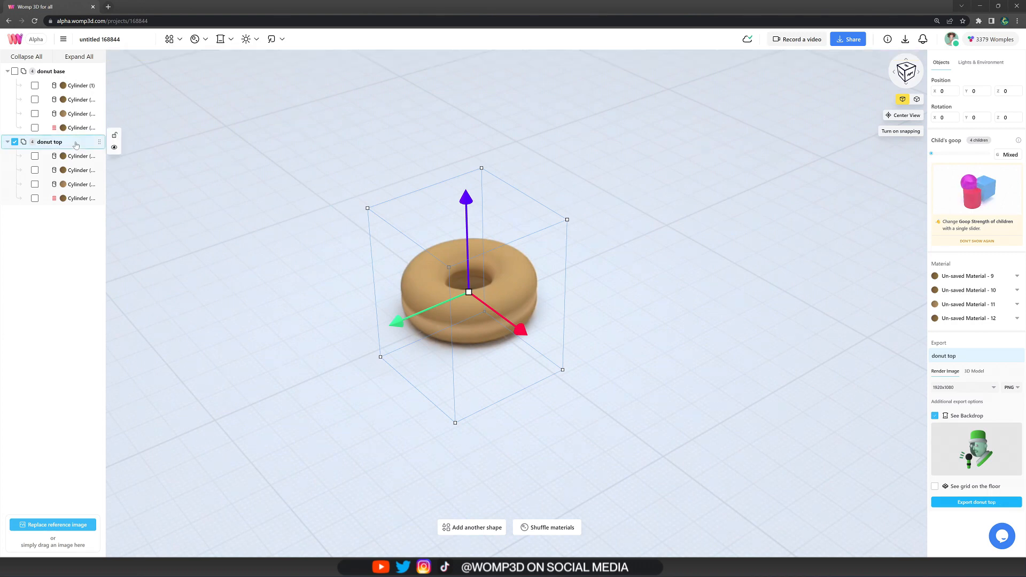
left_click(75, 155)
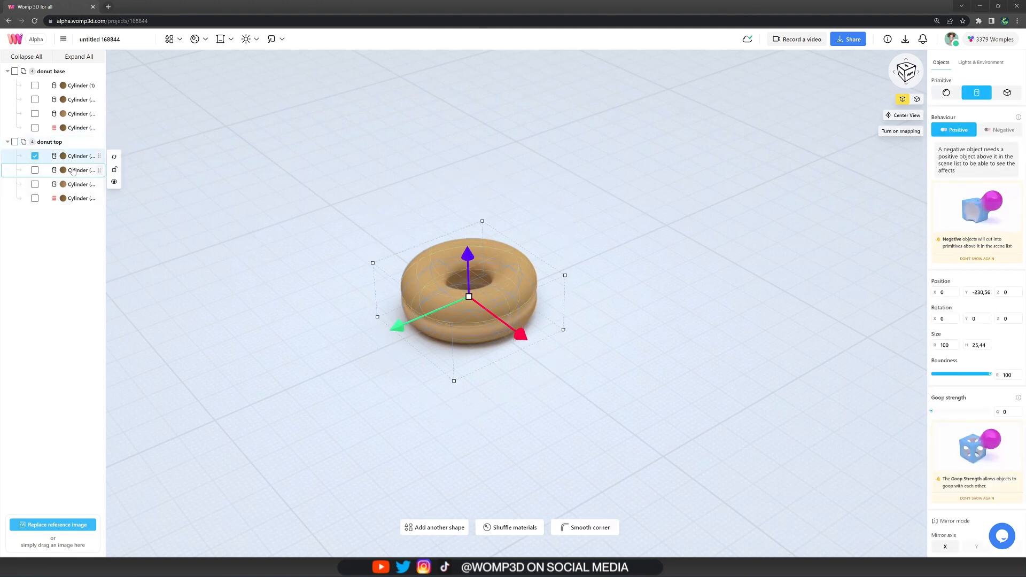
left_click(980, 62)
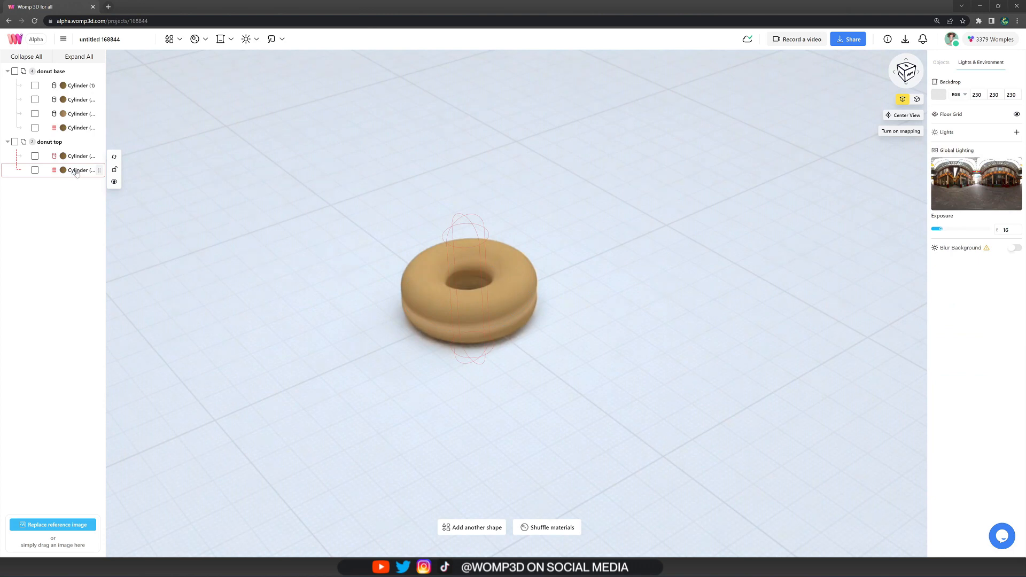
- Give the donut top's disc a dark chocolate-brown material with lower roughness
left_click(78, 156)
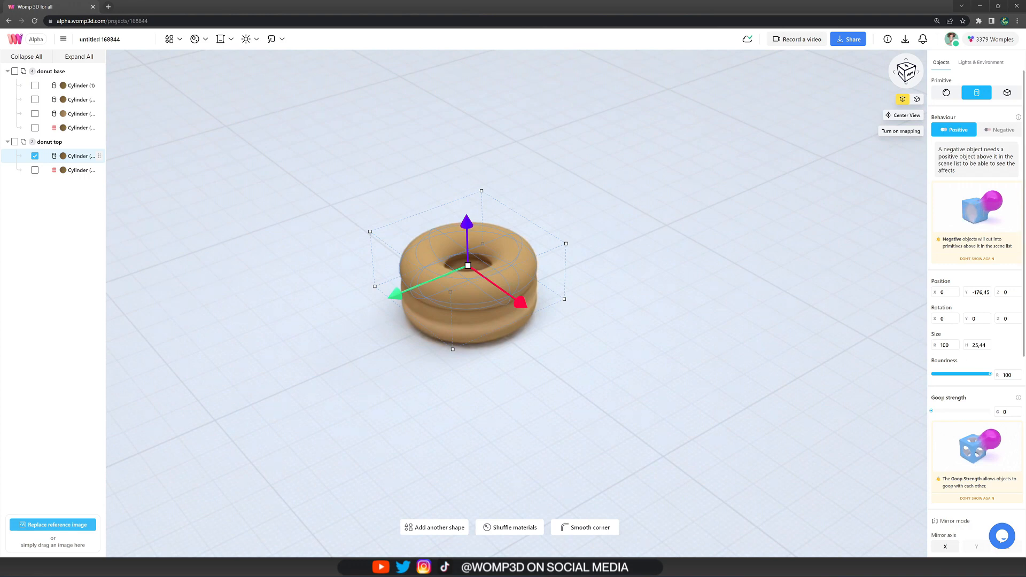
scroll("down", 3)
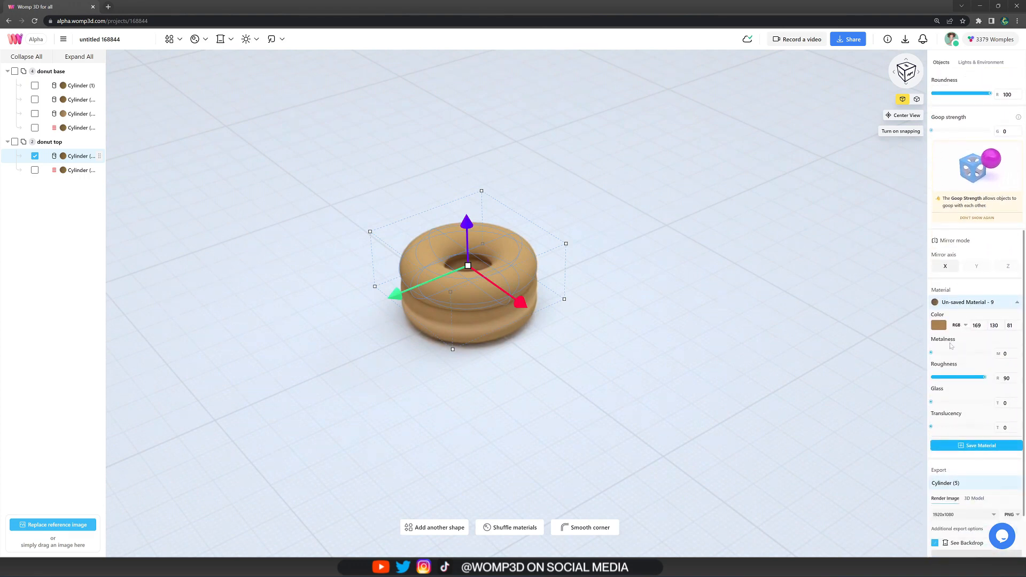
left_click(938, 325)
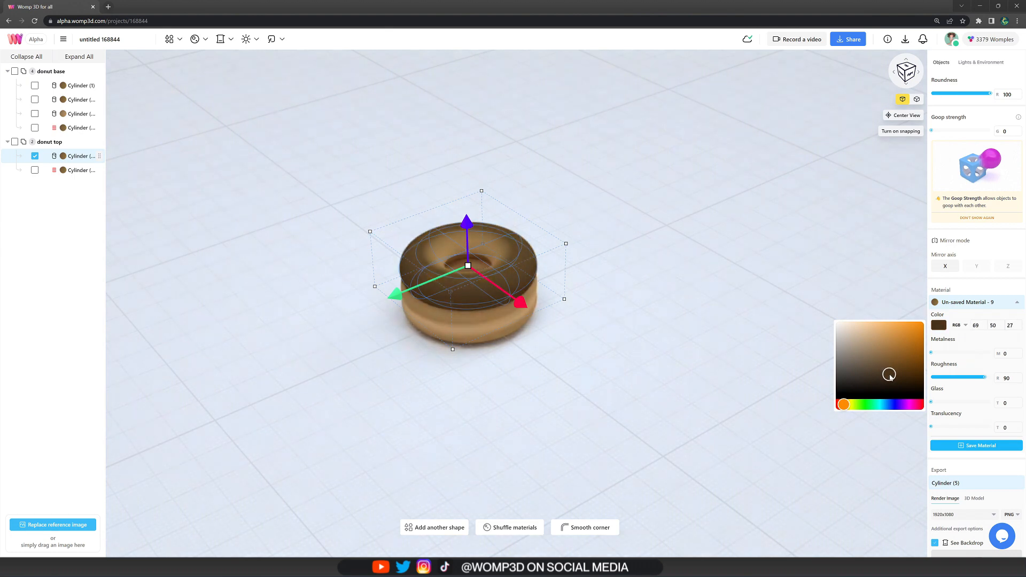
left_click(888, 372)
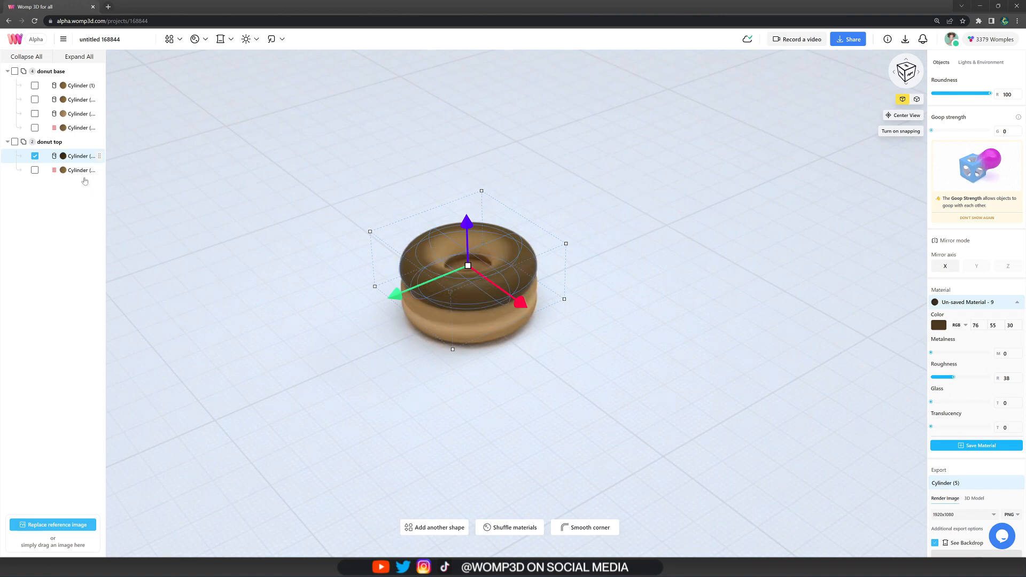
mouse_move(75, 173)
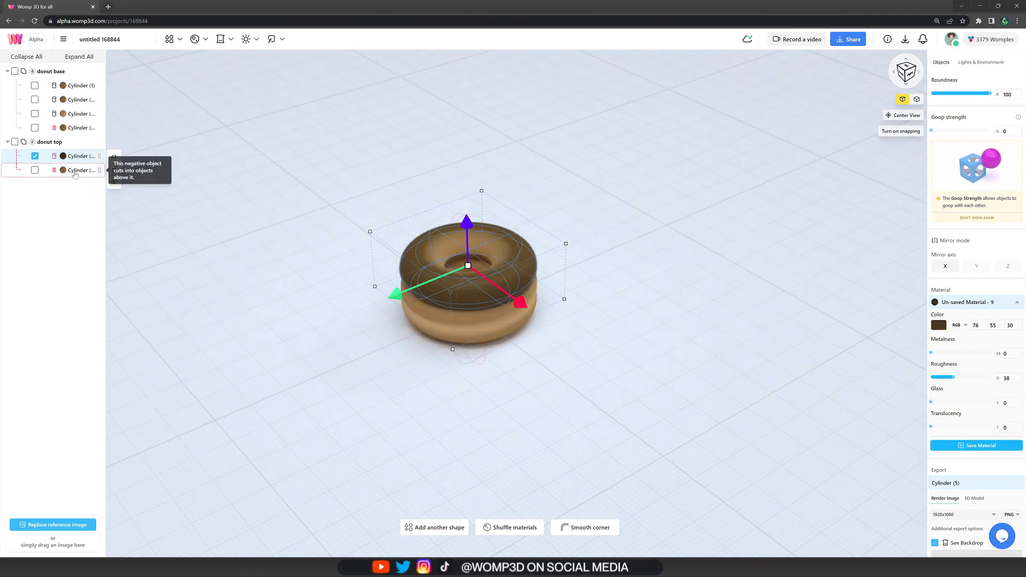
- Give the top group's cutting cylinder the same dark chocolate-brown colour
left_click(77, 170)
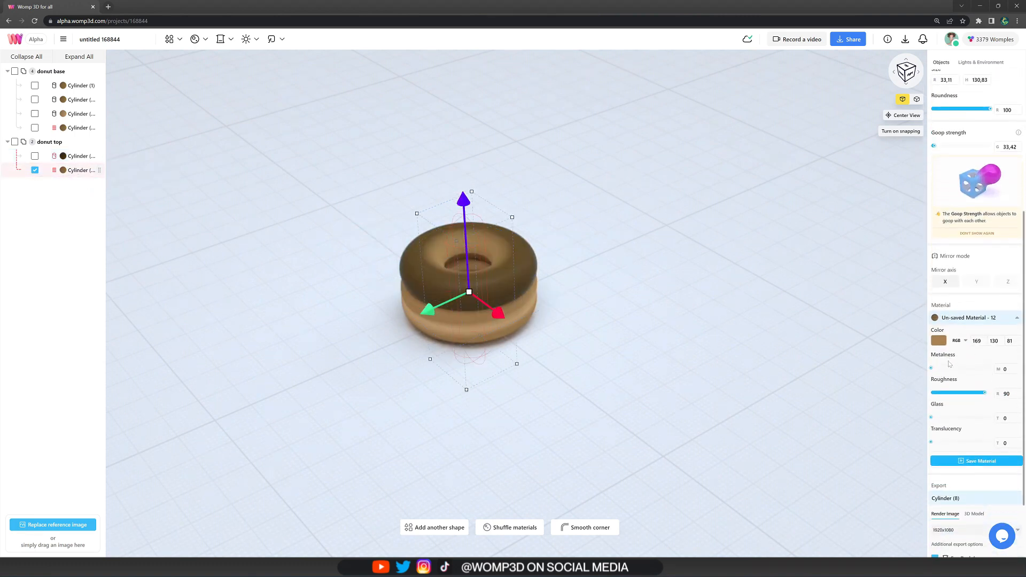
left_click(938, 340)
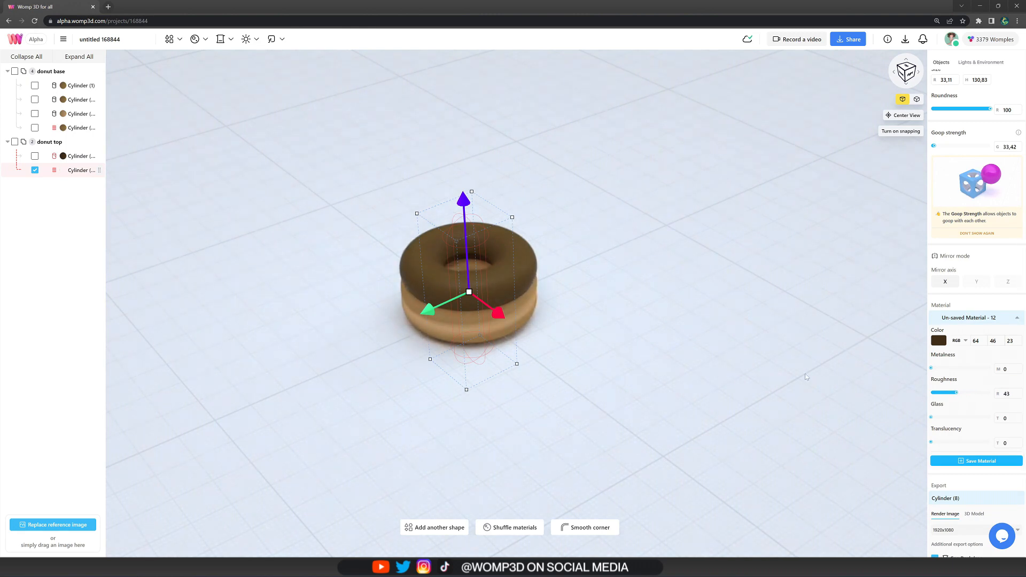
left_click(49, 142)
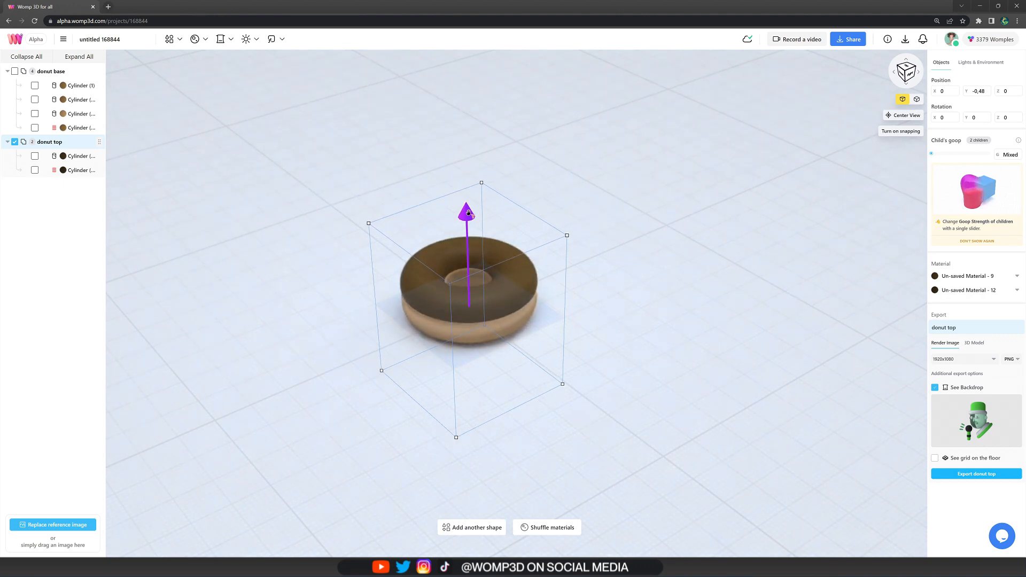
left_click(77, 170)
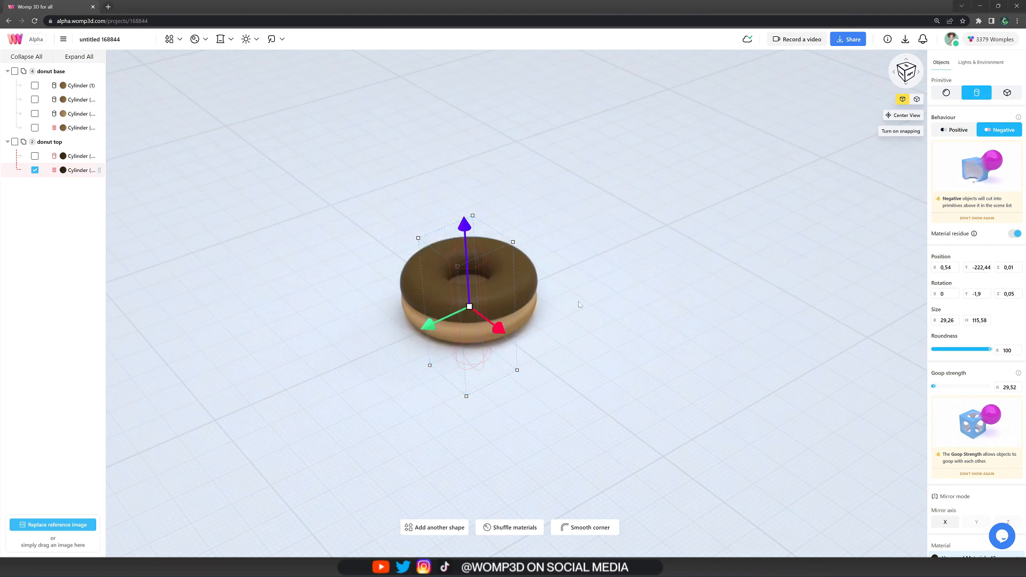
- Duplicate the top's cutting cylinder several times around the rim to notch the glaze edge unevenly
left_click(980, 62)
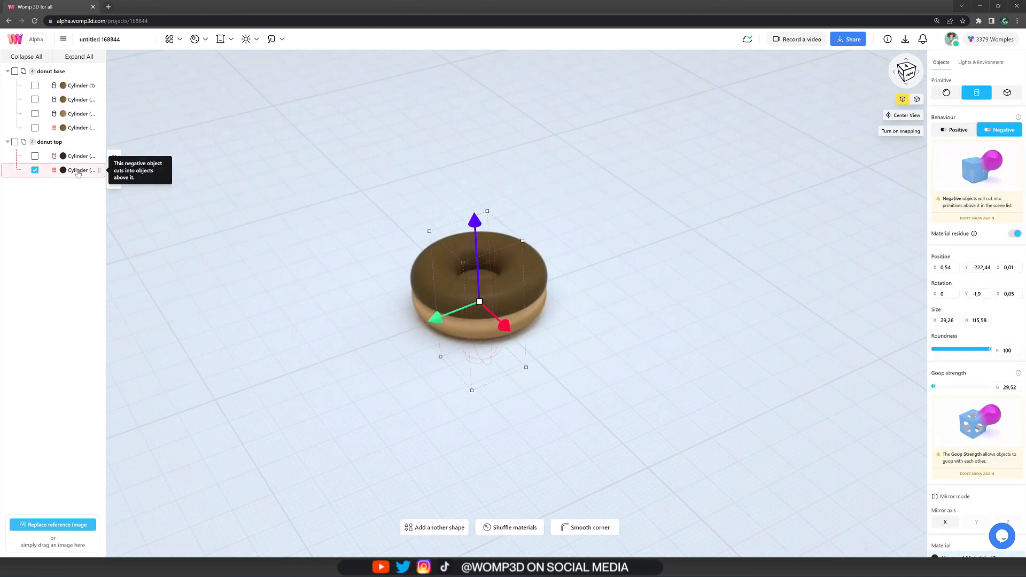
key("ctrl+v")
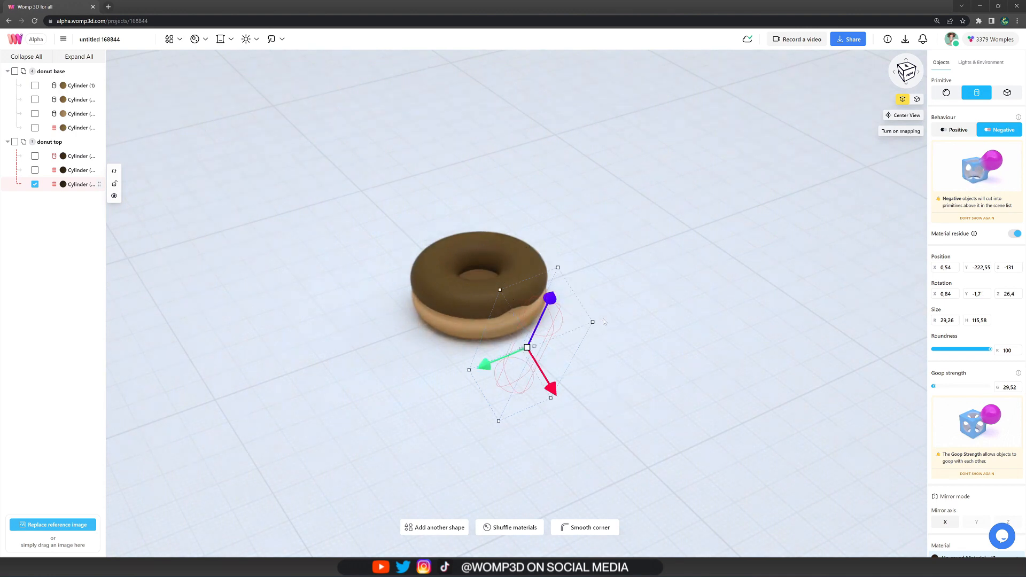
key("ctrl+v")
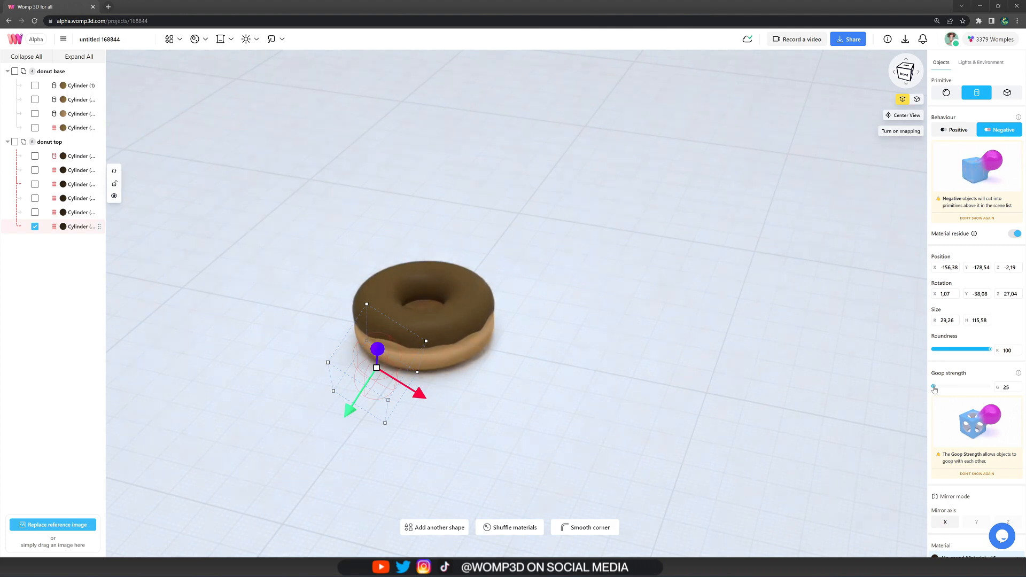
left_click(981, 62)
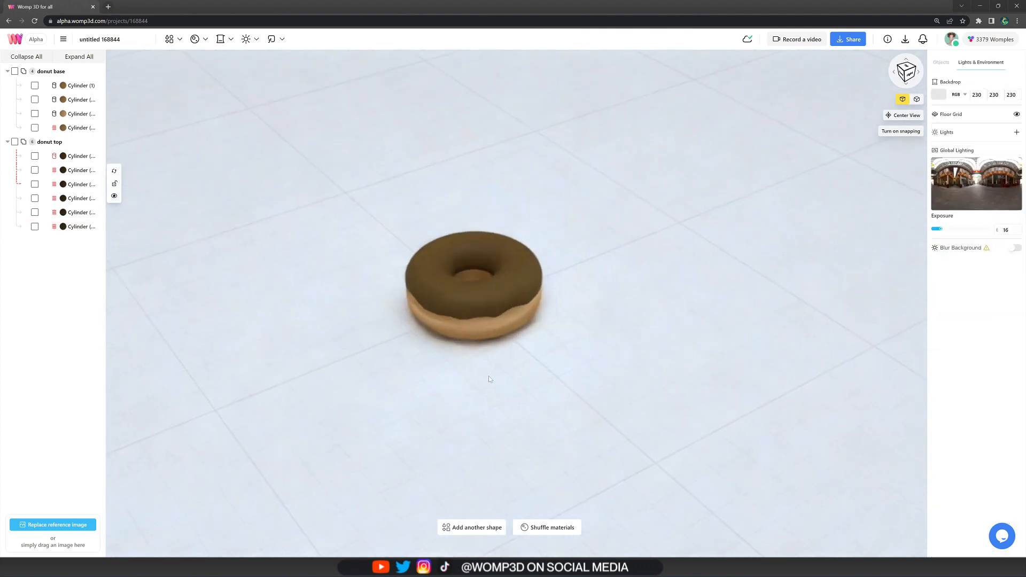
- Duplicate the donut base's cutting cylinders to add extra cutouts in the tan base
left_click(77, 127)
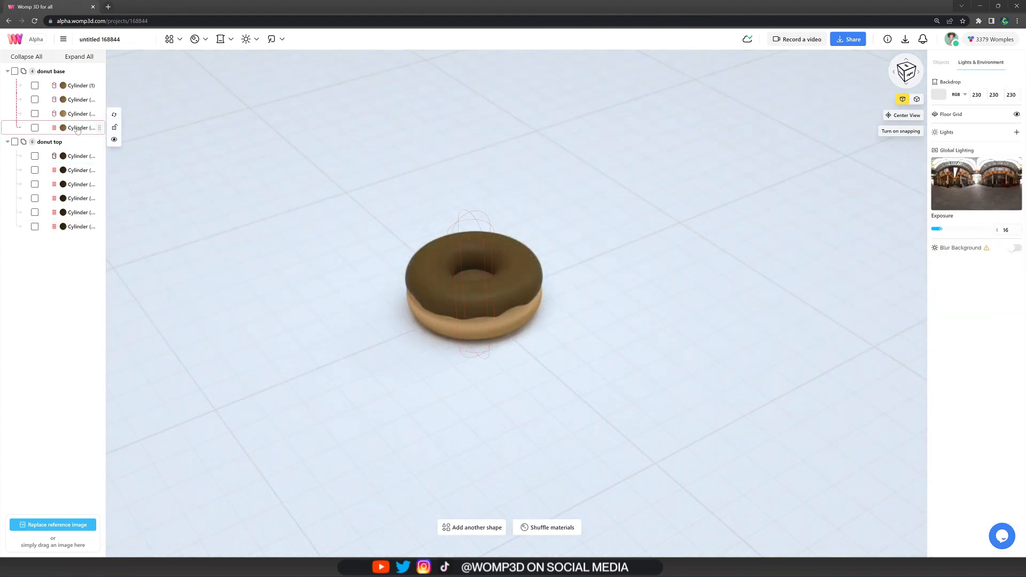
left_click(34, 127)
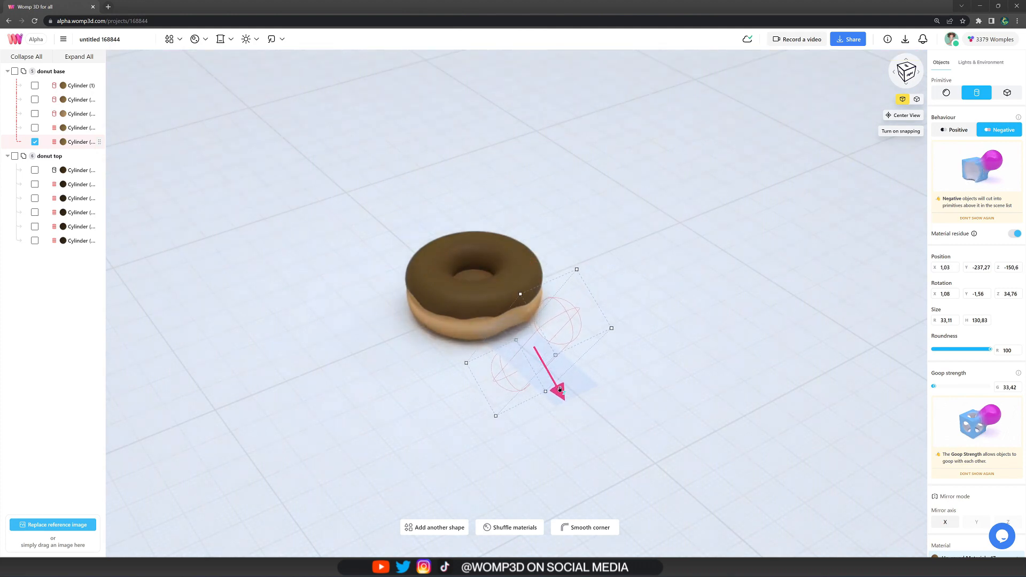
key("ctrl+v")
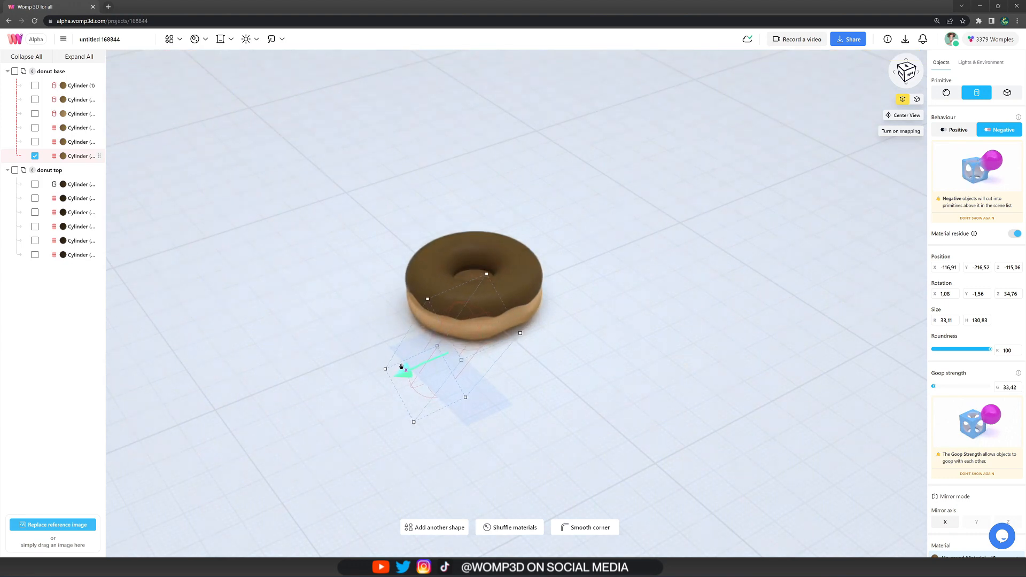
left_click(980, 62)
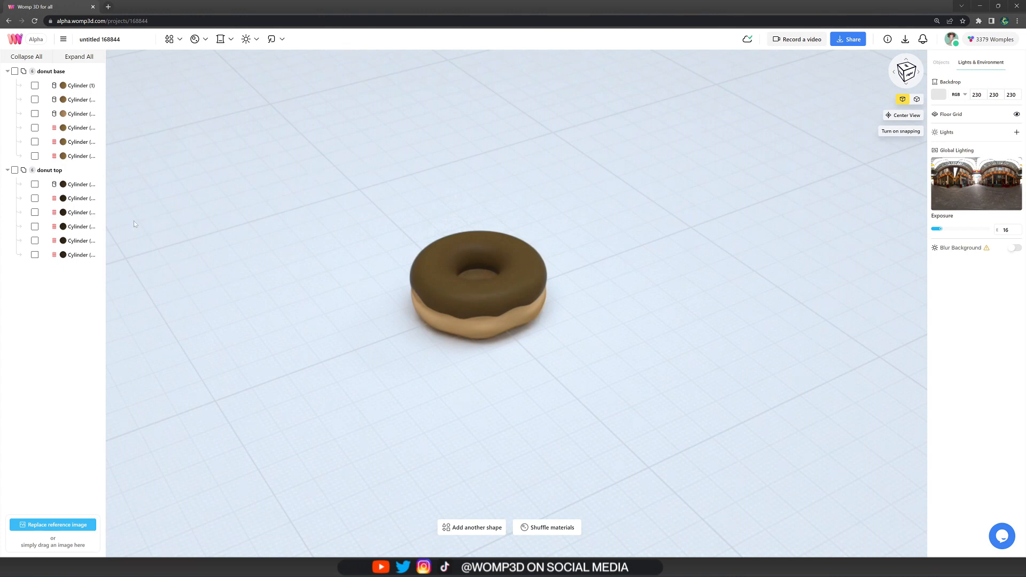
- Add a small positive cylinder in donut top shaped as a chocolate drip with Goop strength 5
left_click(77, 184)
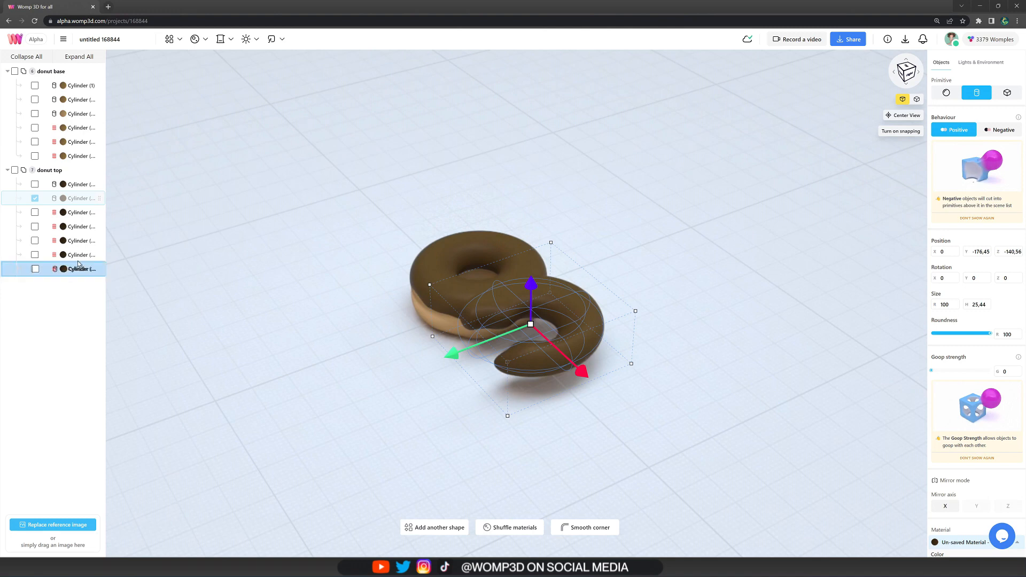
left_click(77, 269)
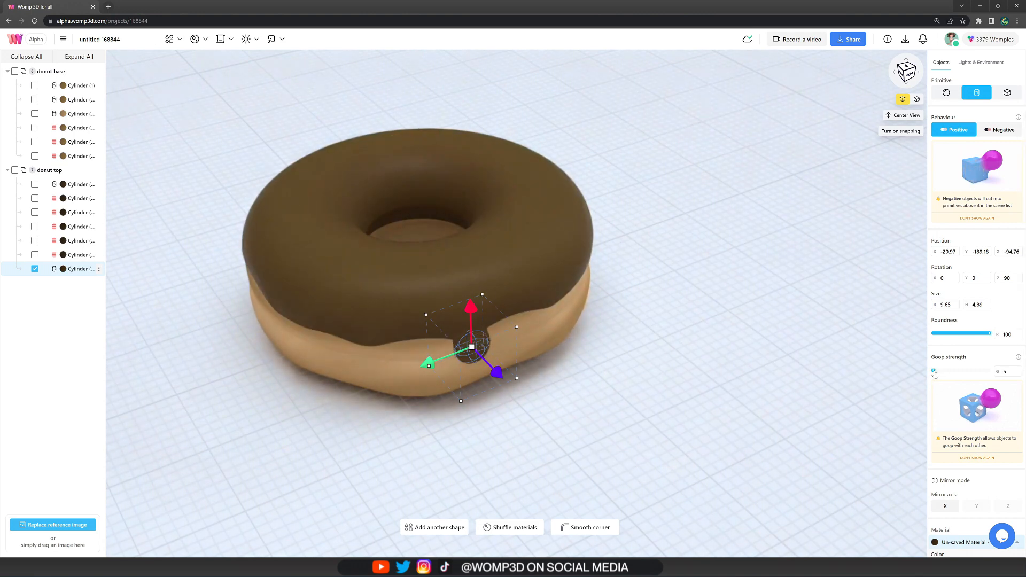
left_click(981, 62)
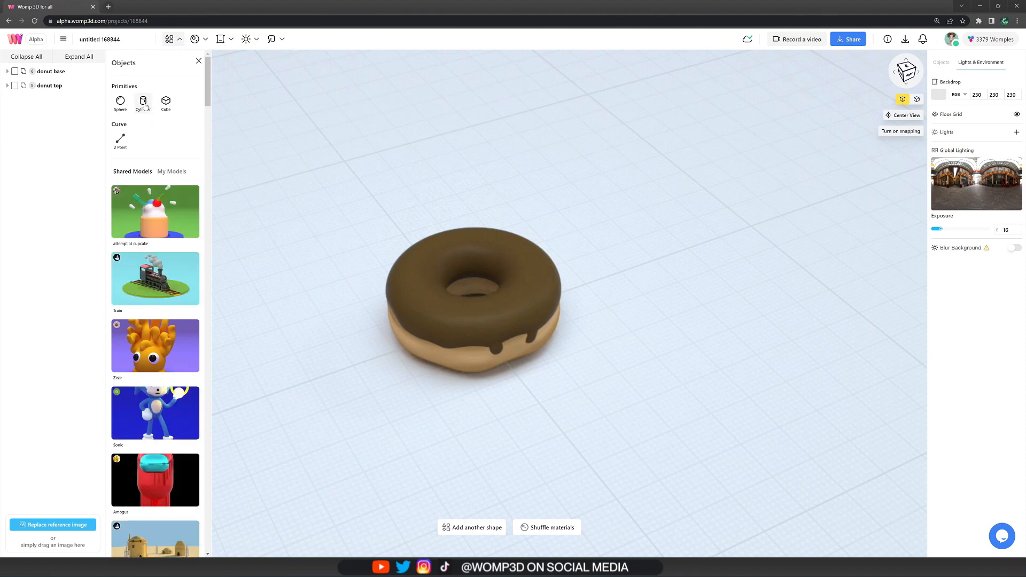
- Add a small cylinder sprinkle coloured yellow on the glaze and duplicate it as a pink one
left_click(143, 101)
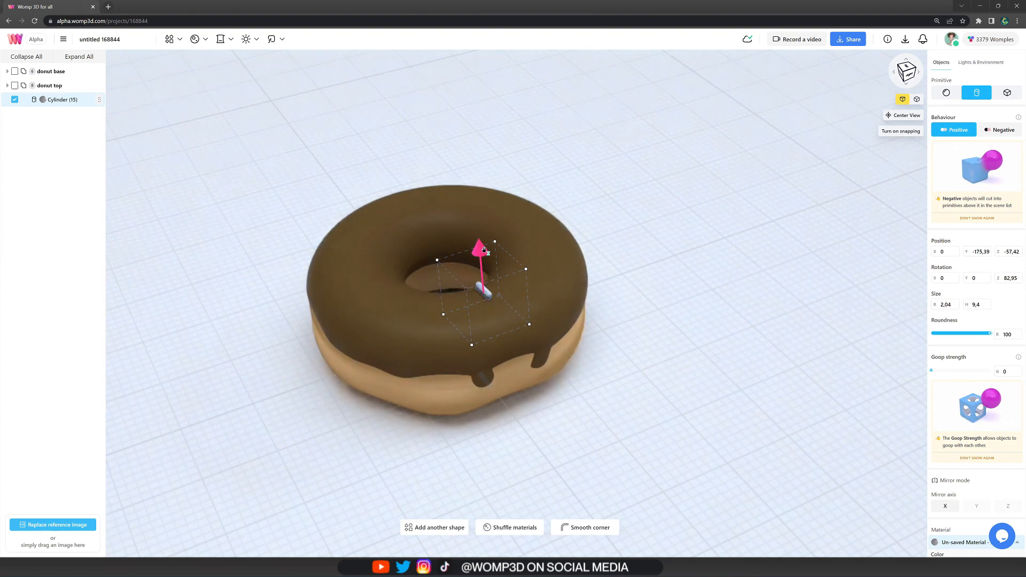
scroll("down", 3)
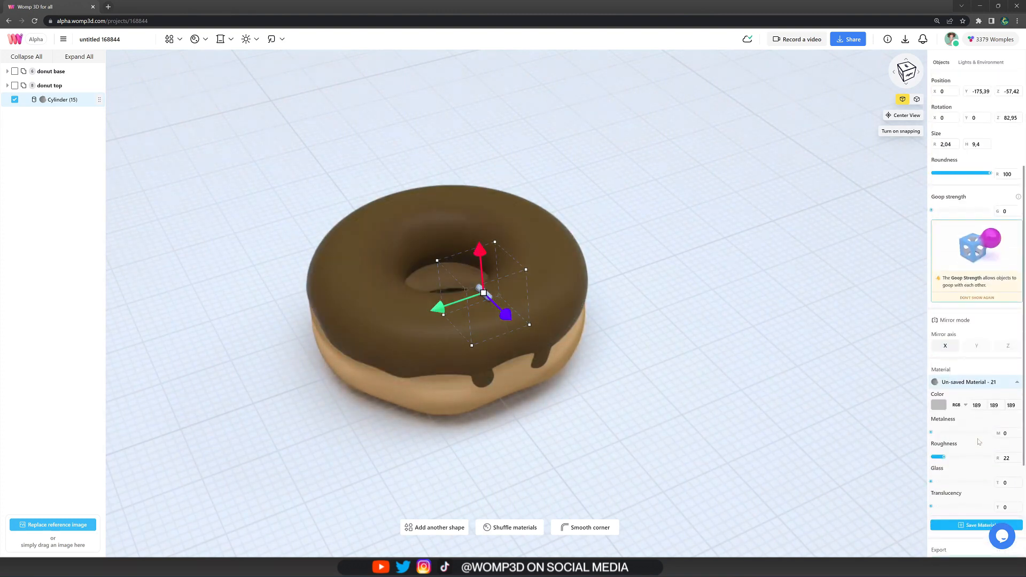
left_click(938, 404)
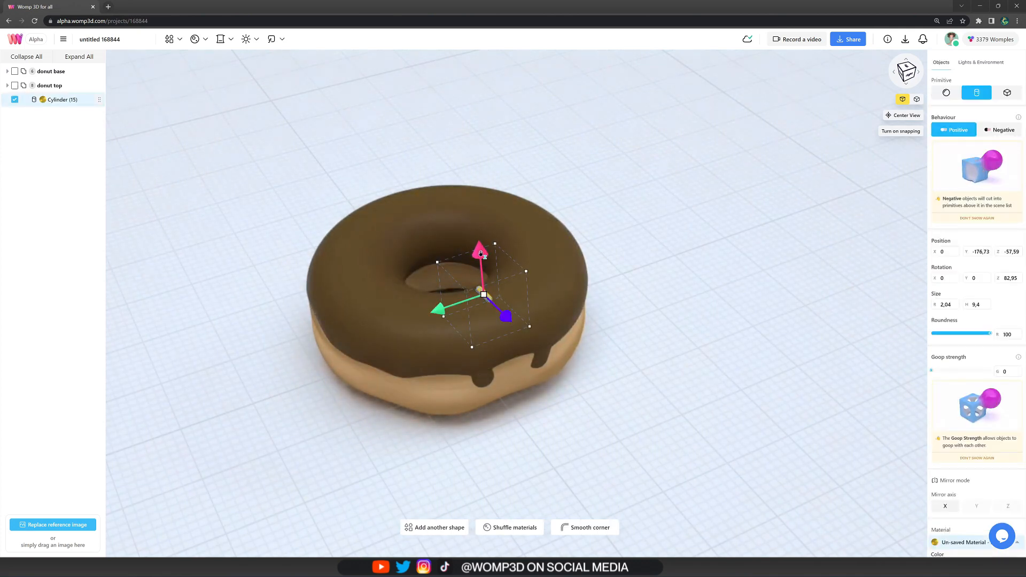
key("ctrl+v")
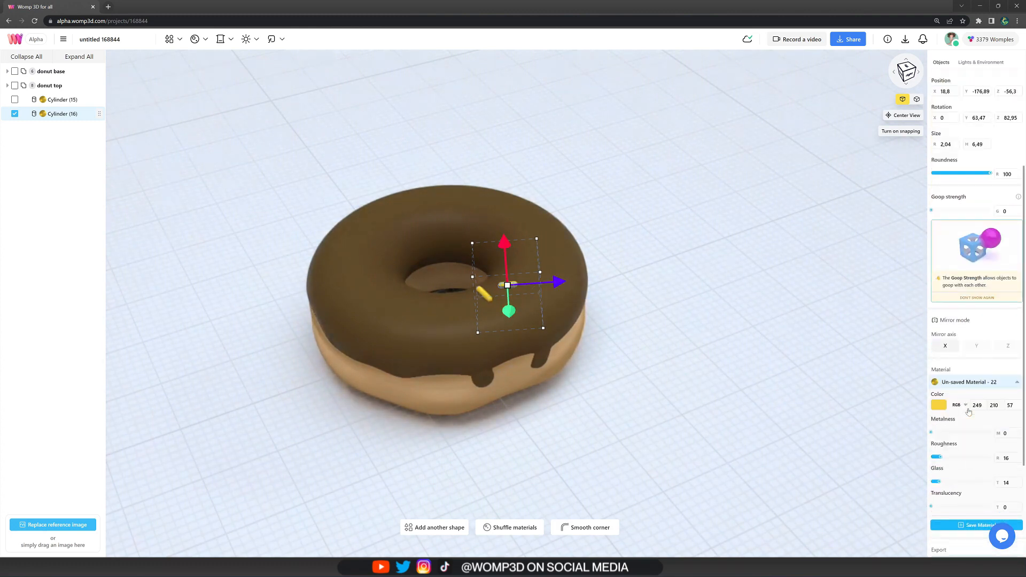
left_click(938, 404)
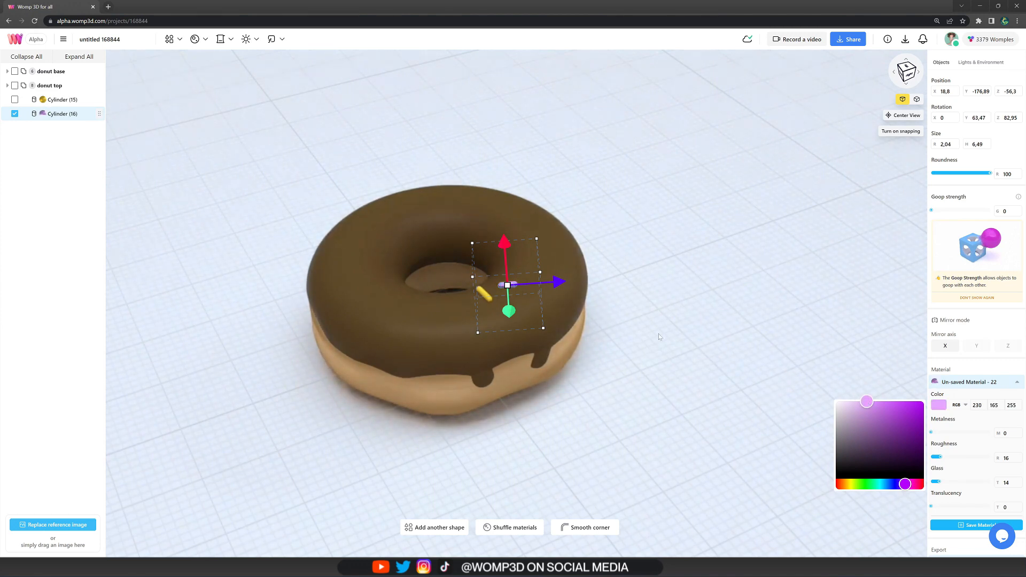
- Duplicate the pink sprinkle and recolour the third copy red
key("ctrl+v")
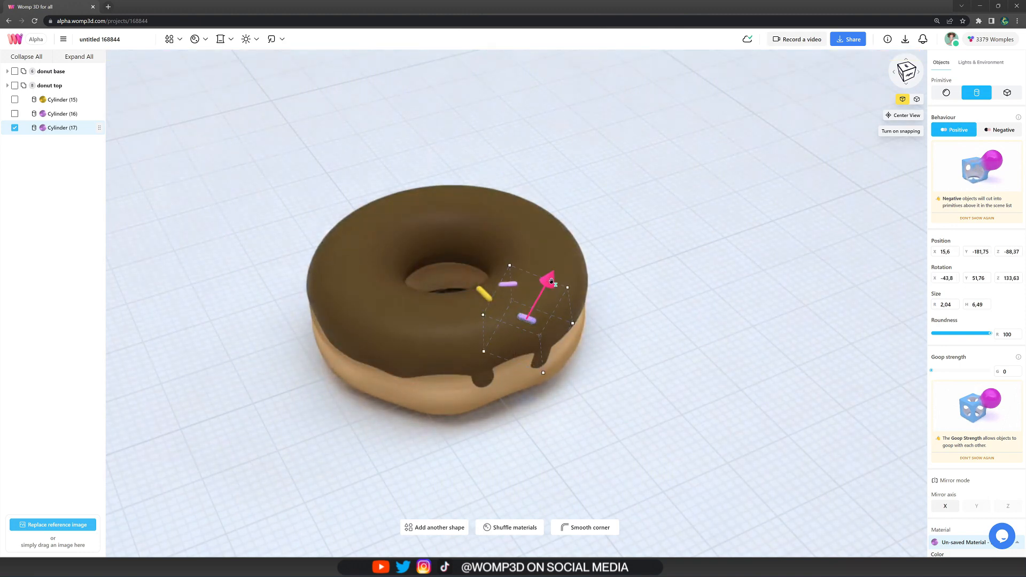
scroll("down", 3)
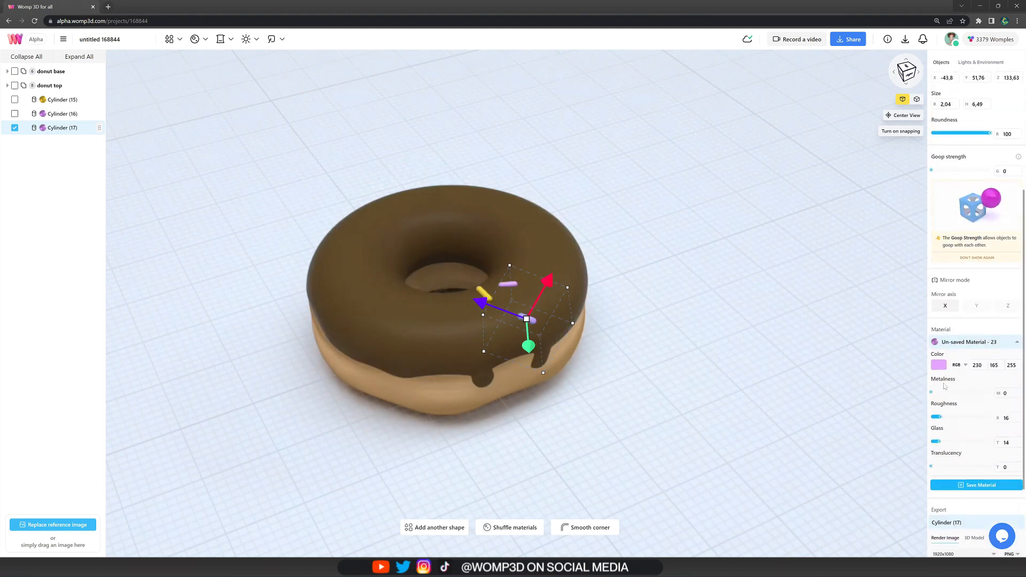
left_click(938, 365)
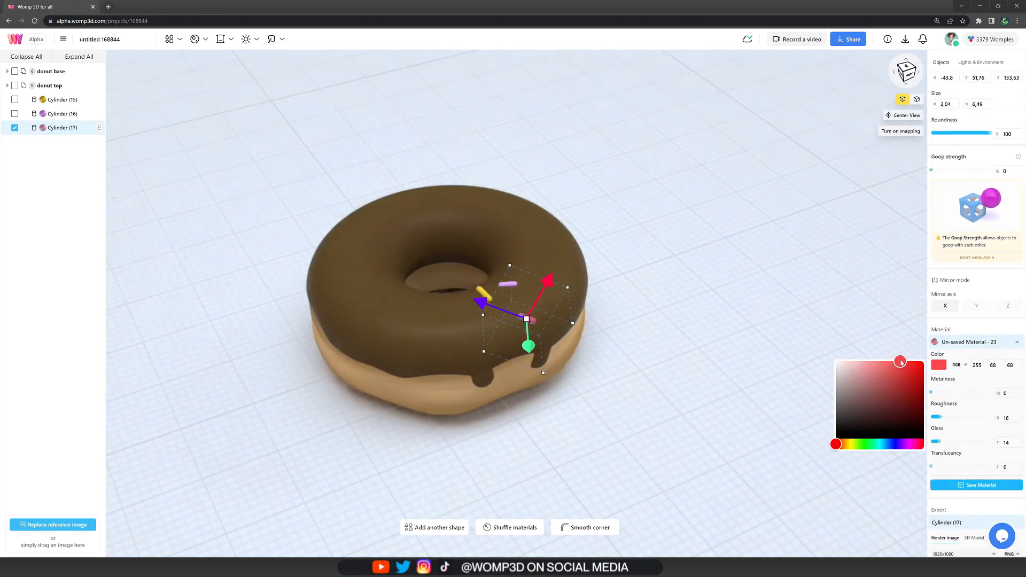
left_click(981, 62)
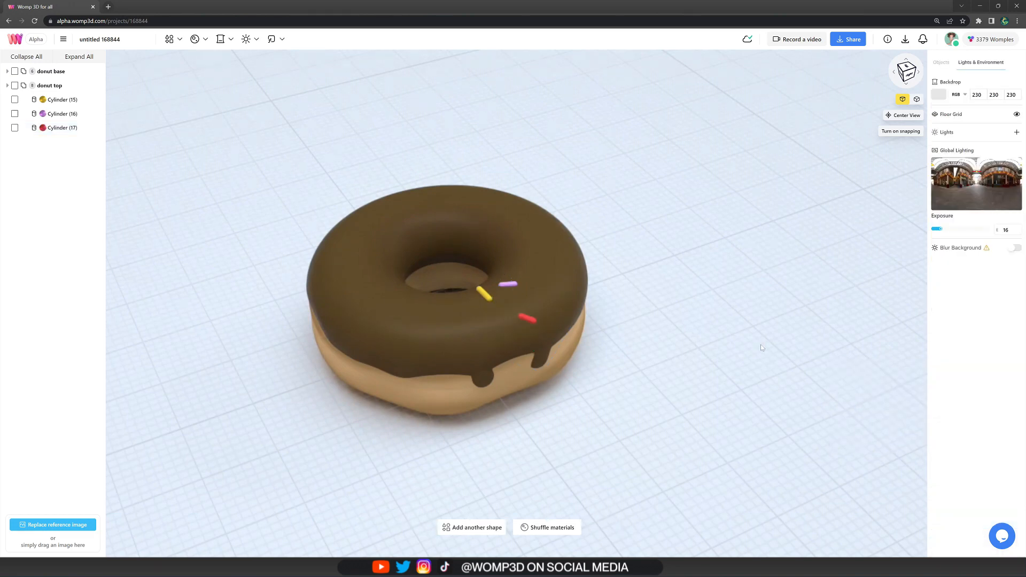
- Spread duplicated sprinkles as a 'sweets' group and enable Blur Background at strength 50
left_click(63, 100)
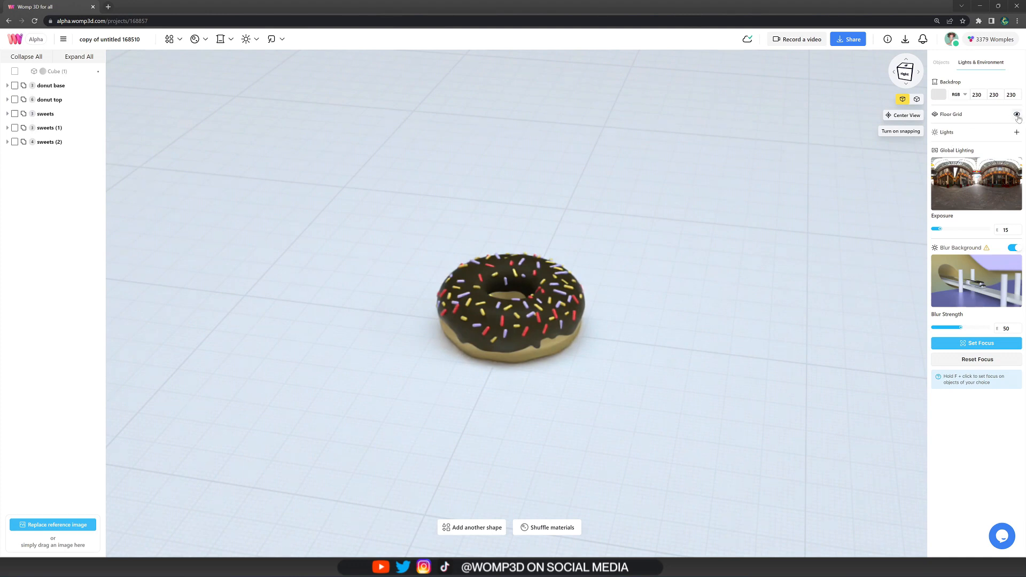
- Hide the floor grid and audition global lighting presets such as autoshop and birchwood
left_click(1017, 115)
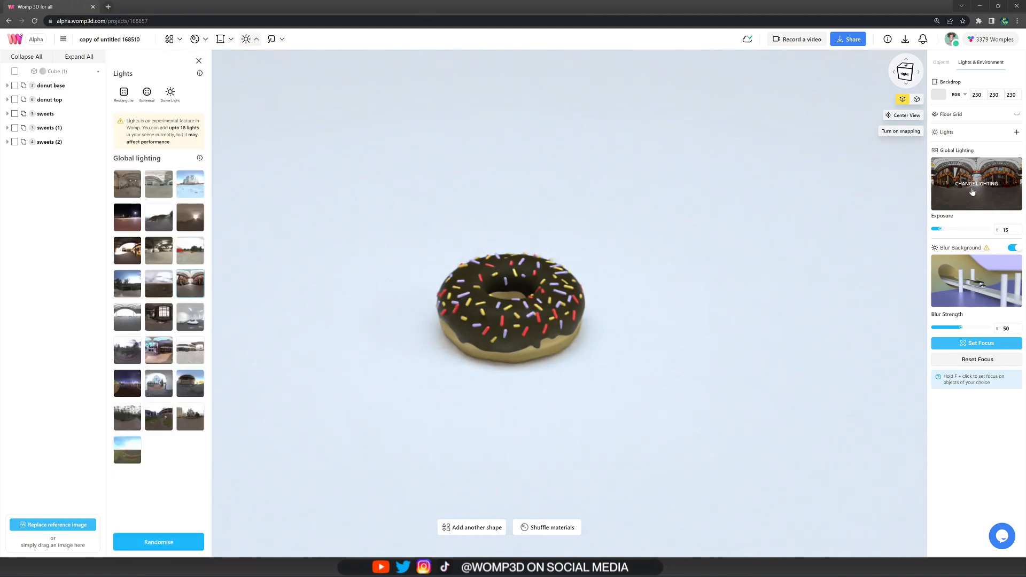
left_click(127, 184)
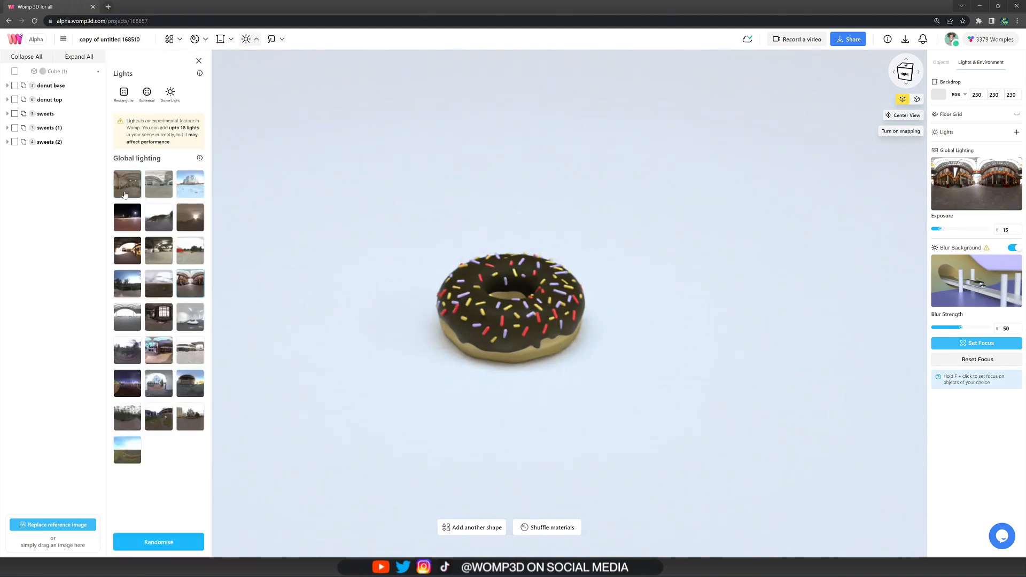
left_click(159, 184)
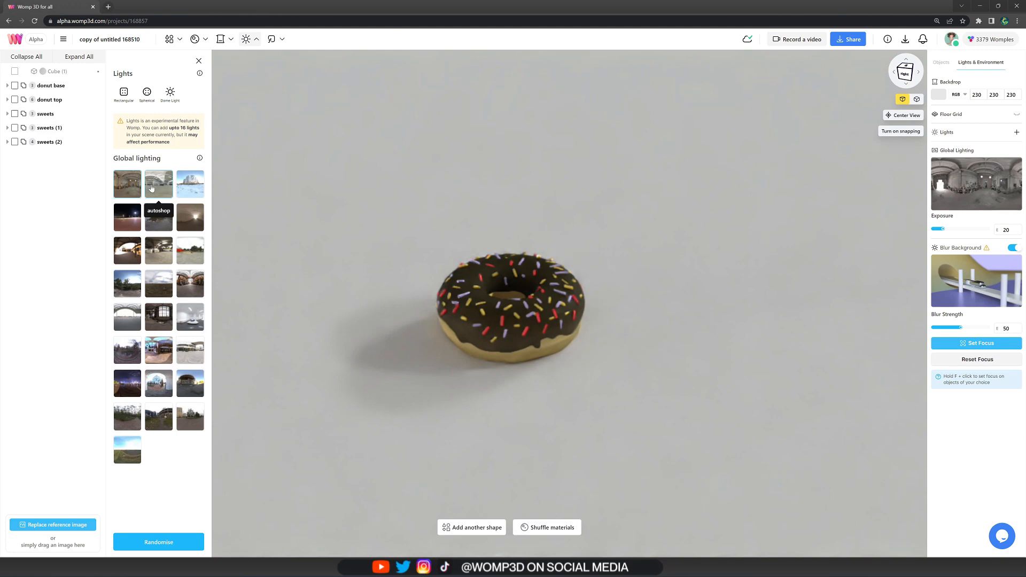
left_click(190, 184)
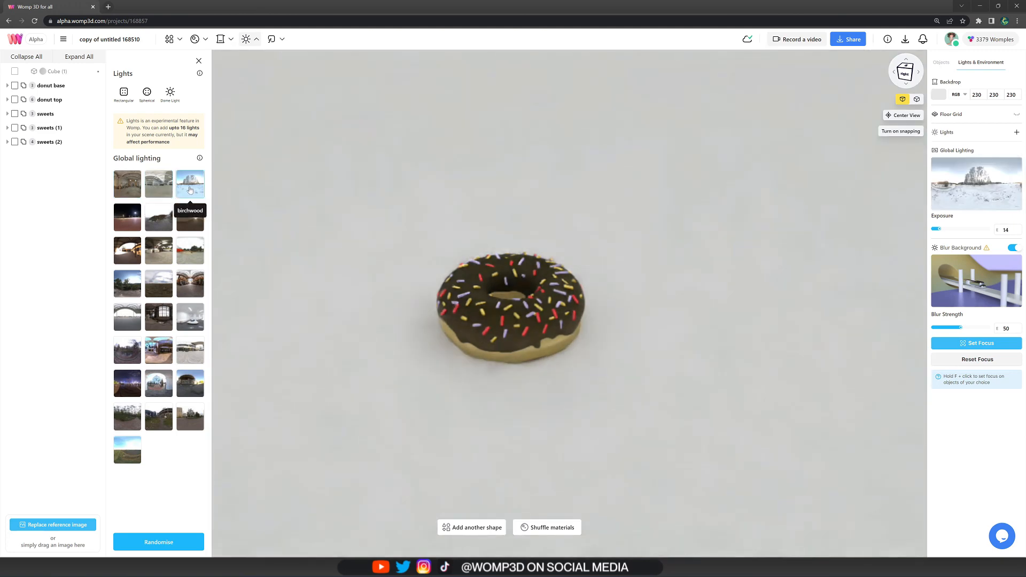
left_click(158, 250)
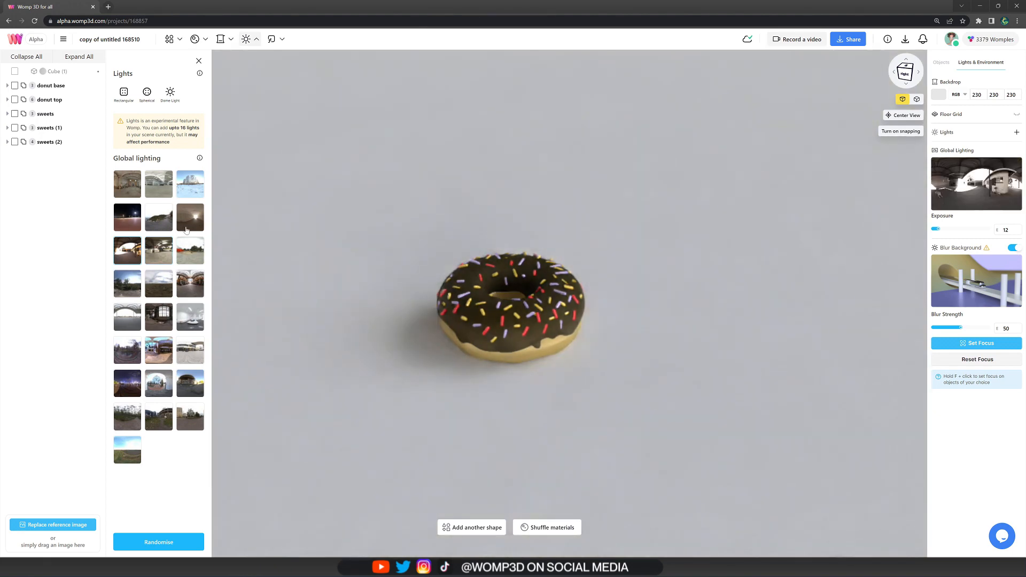
- Settle on a dim indoor environment as global lighting at exposure 18
left_click(199, 60)
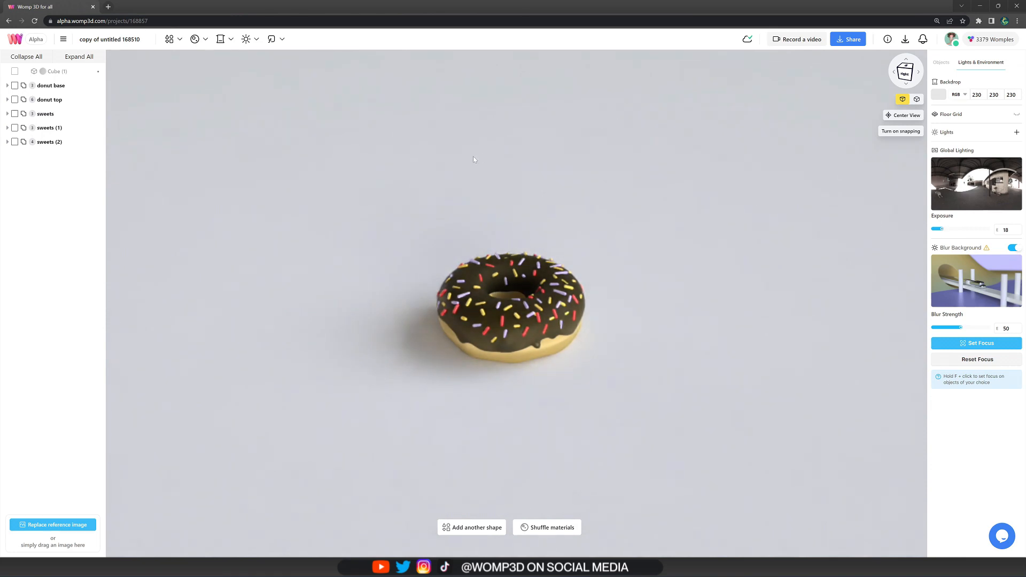
left_click(245, 39)
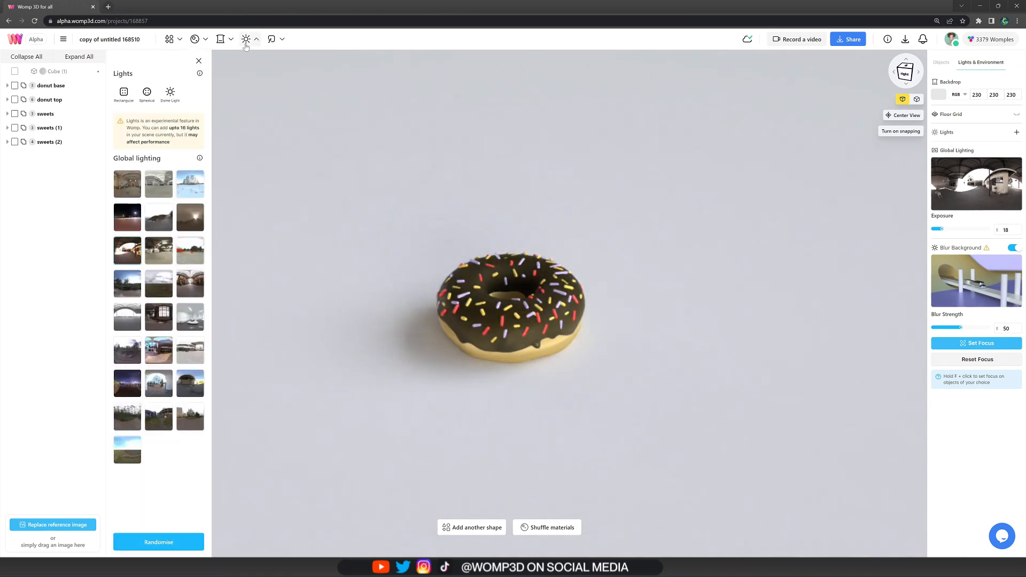
- Add a dome light with lowered luminance and a rectangular light above the donut
left_click(170, 92)
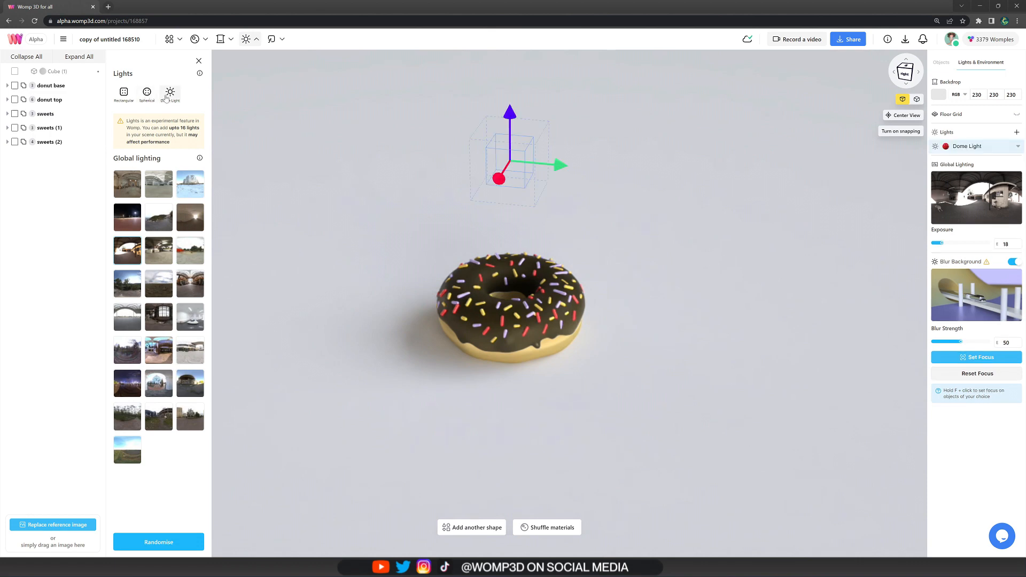
left_click(169, 94)
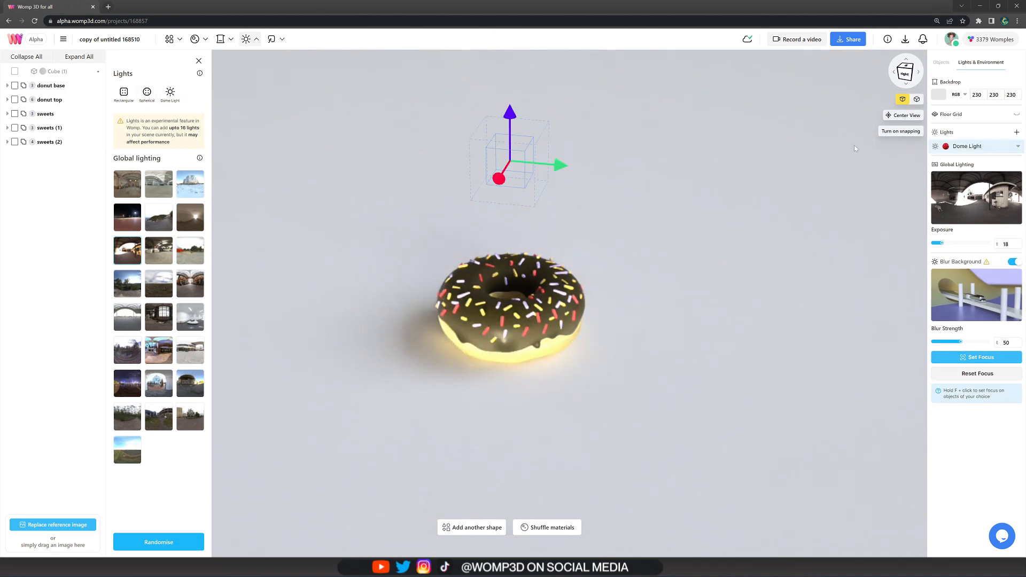
left_click(1017, 146)
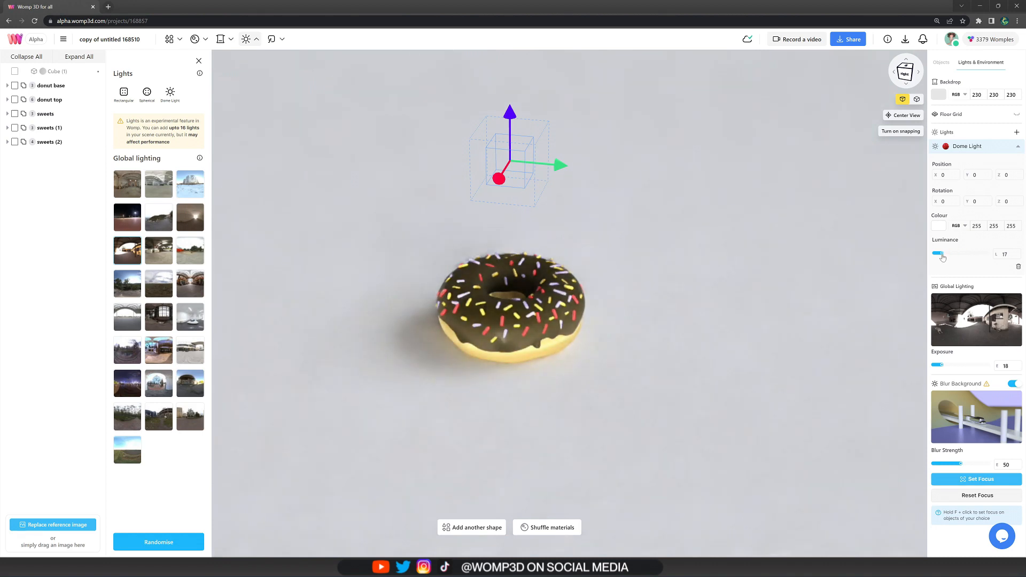
left_click(938, 226)
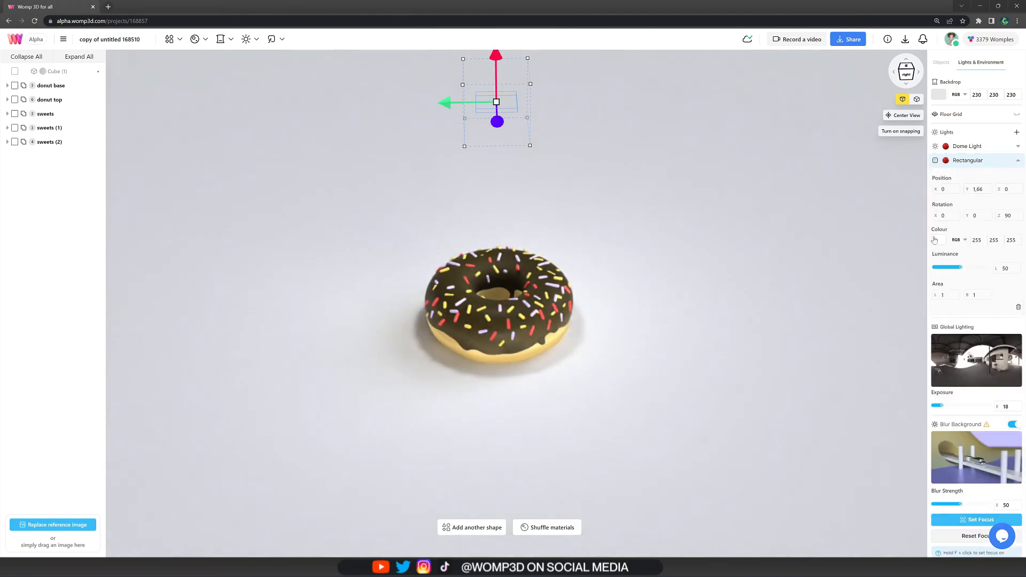
left_click(934, 240)
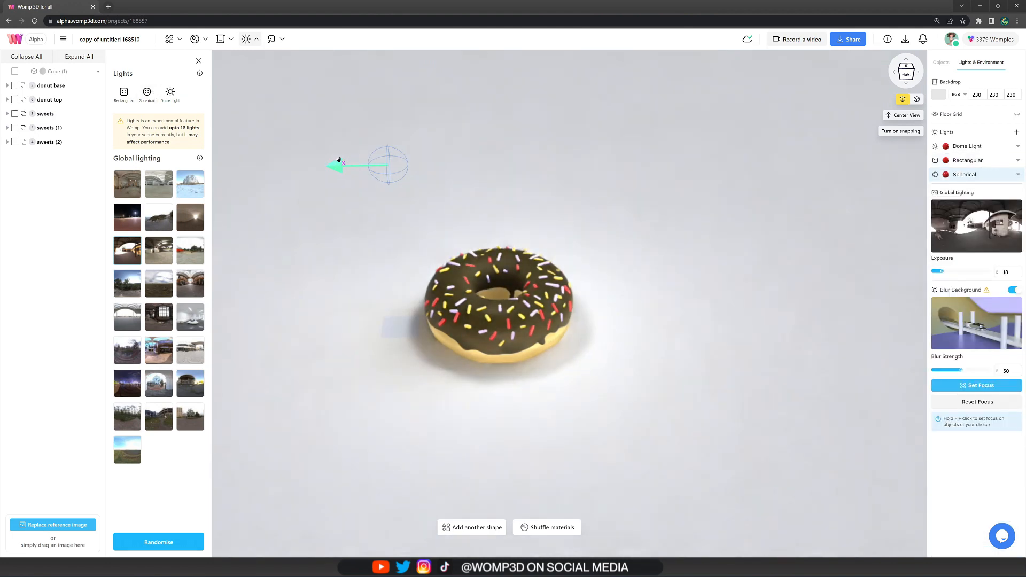
- Add a spherical light to the donut's left and tint it a soft light blue
left_click_drag(339, 166, 385, 138)
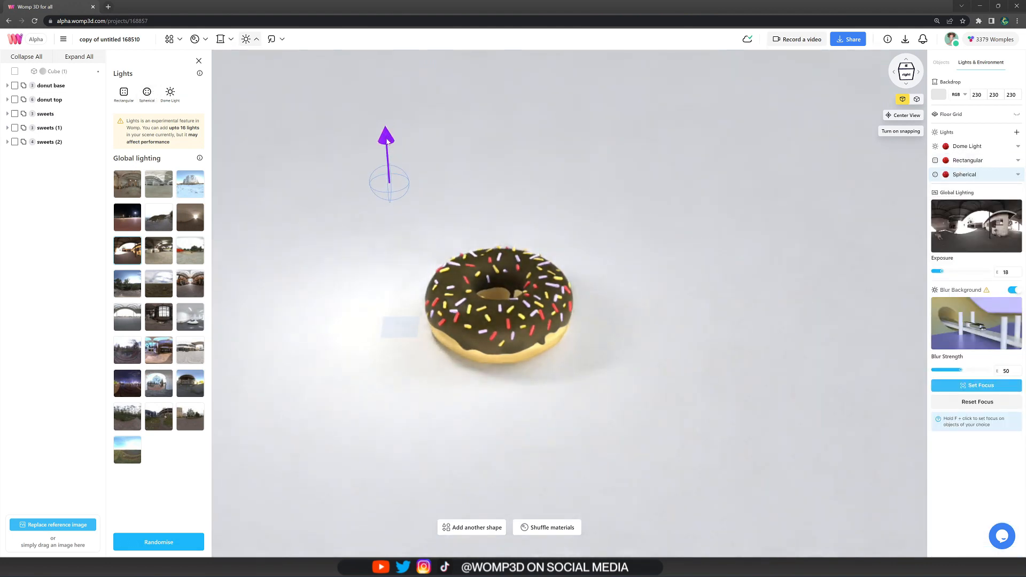
left_click(388, 174)
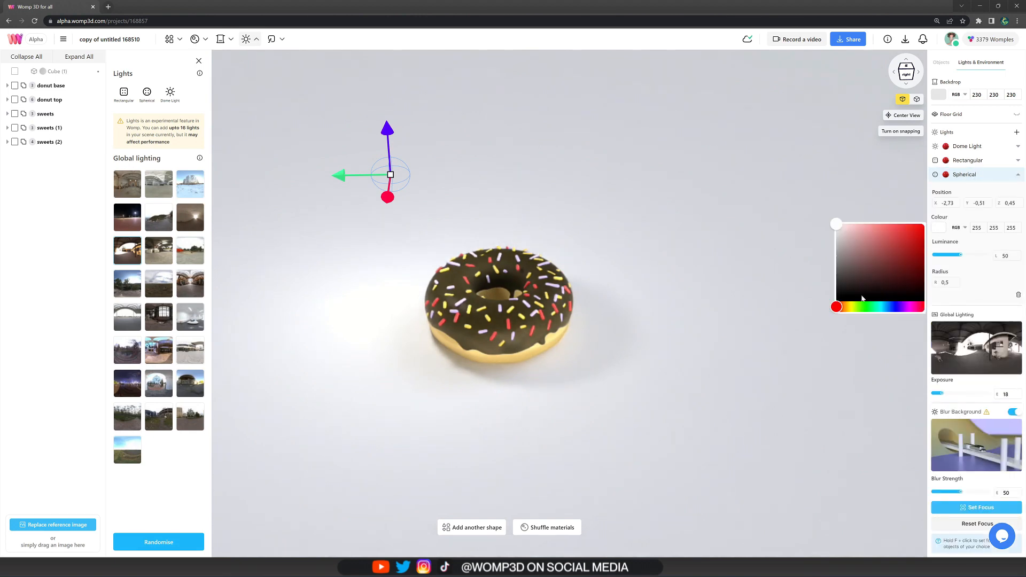
left_click(871, 237)
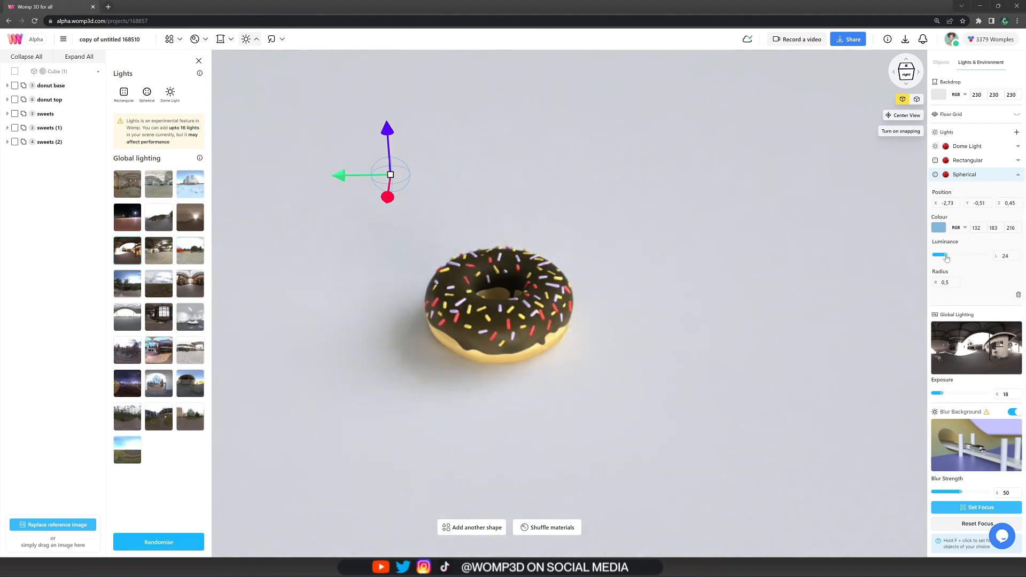
left_click(938, 227)
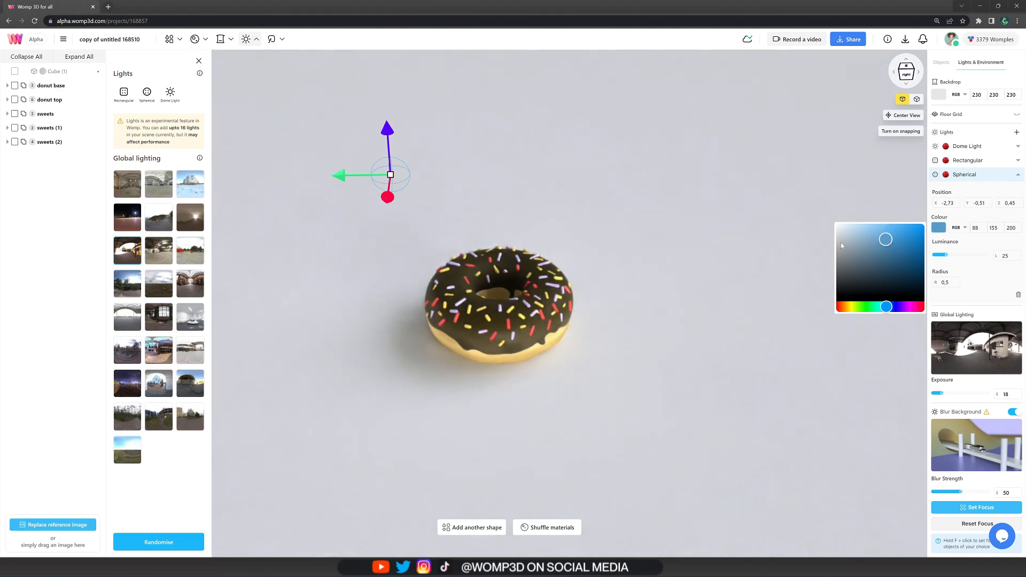
left_click(635, 185)
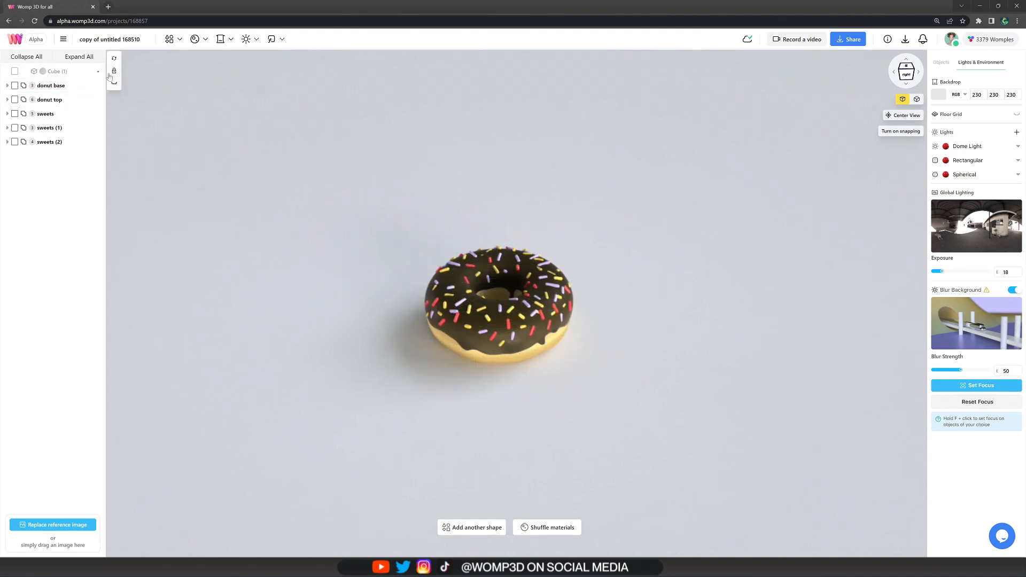
- Give the floor cube Cube (1) a glossy reflective material that mirrors the donut
left_click(50, 100)
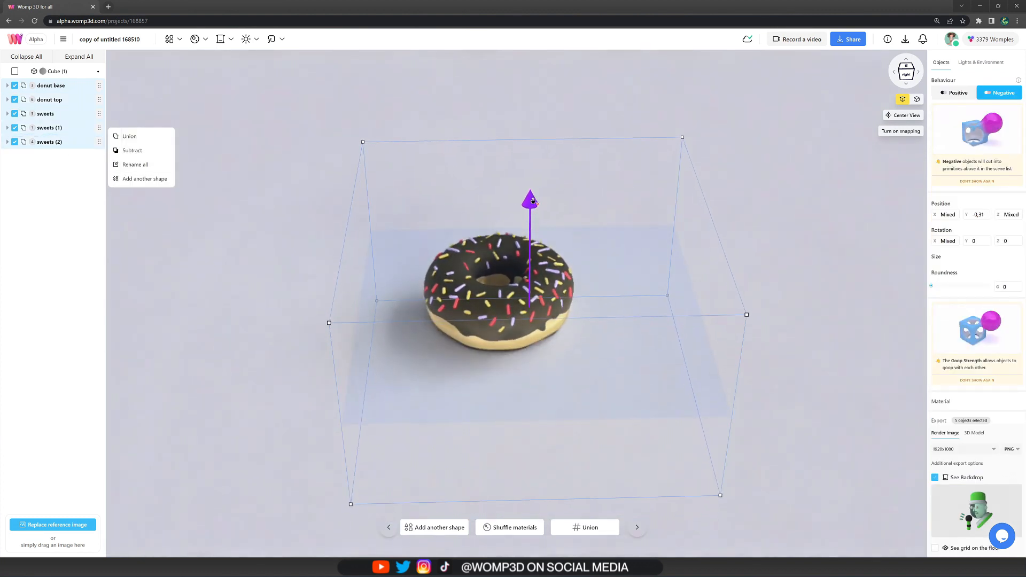
left_click(981, 62)
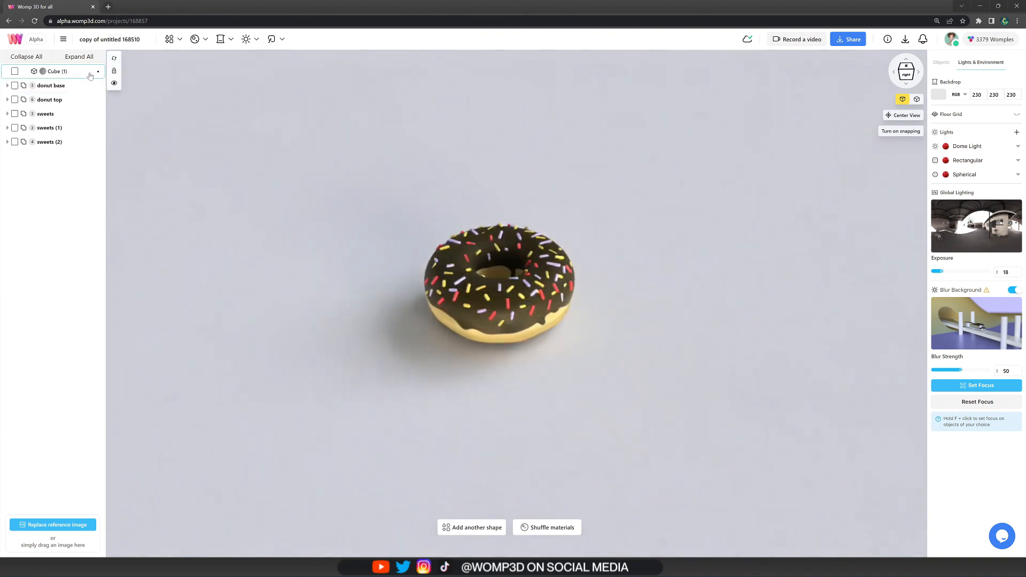
left_click(58, 71)
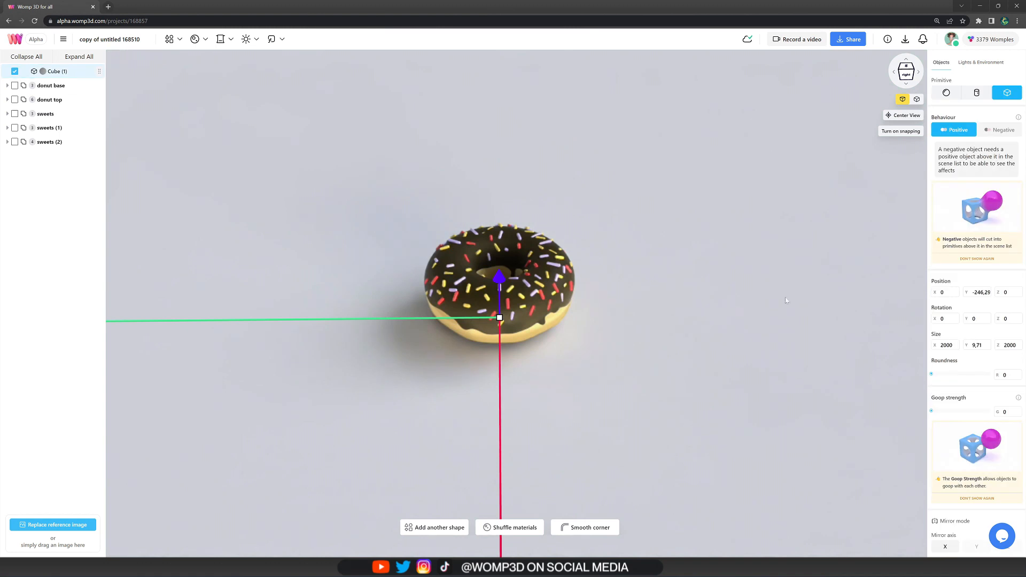
scroll("down", 3)
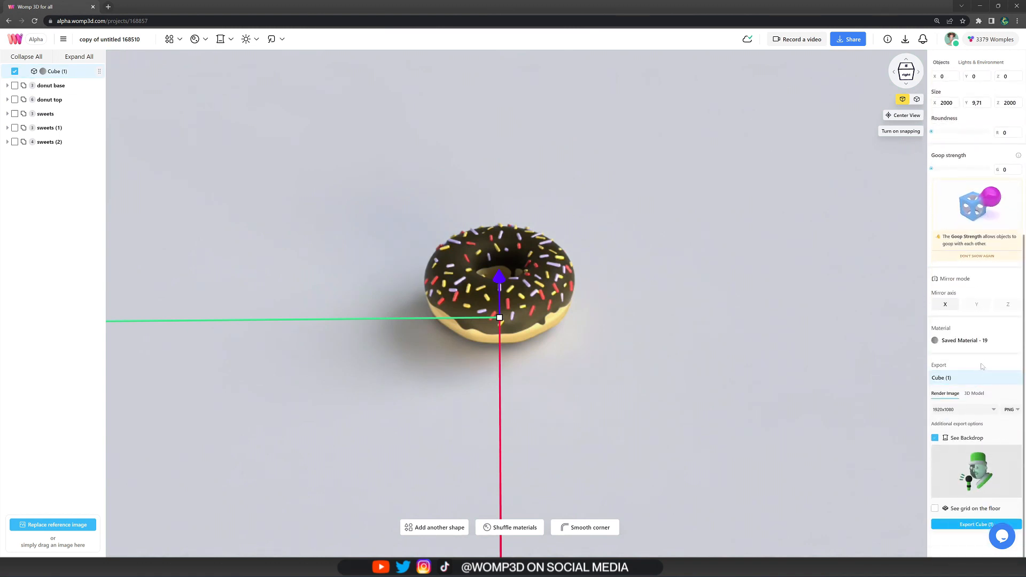
left_click(962, 340)
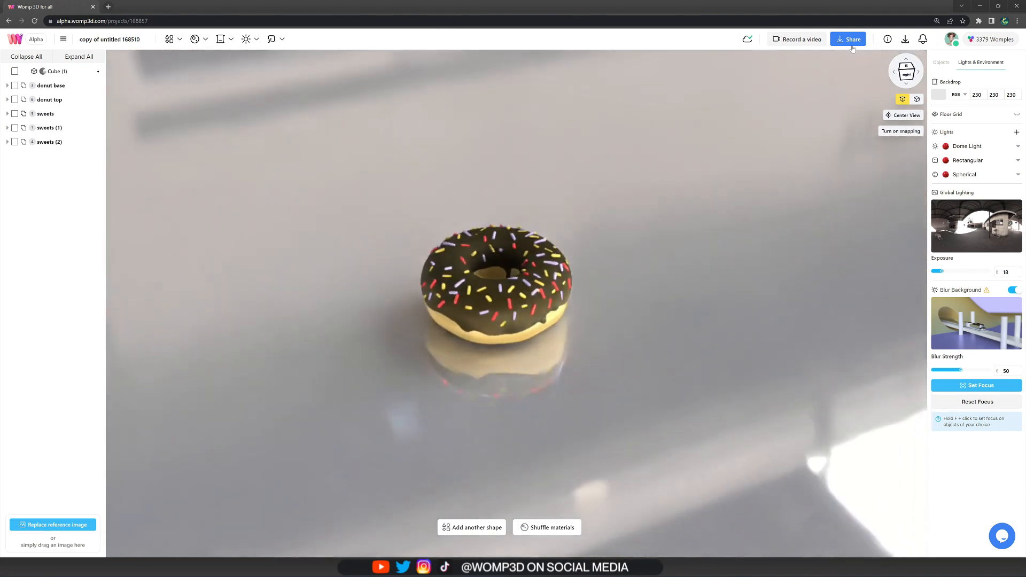
- Start publishing as 'Donut <3' with hashtags yummy, food and 3dmodel
left_click(852, 39)
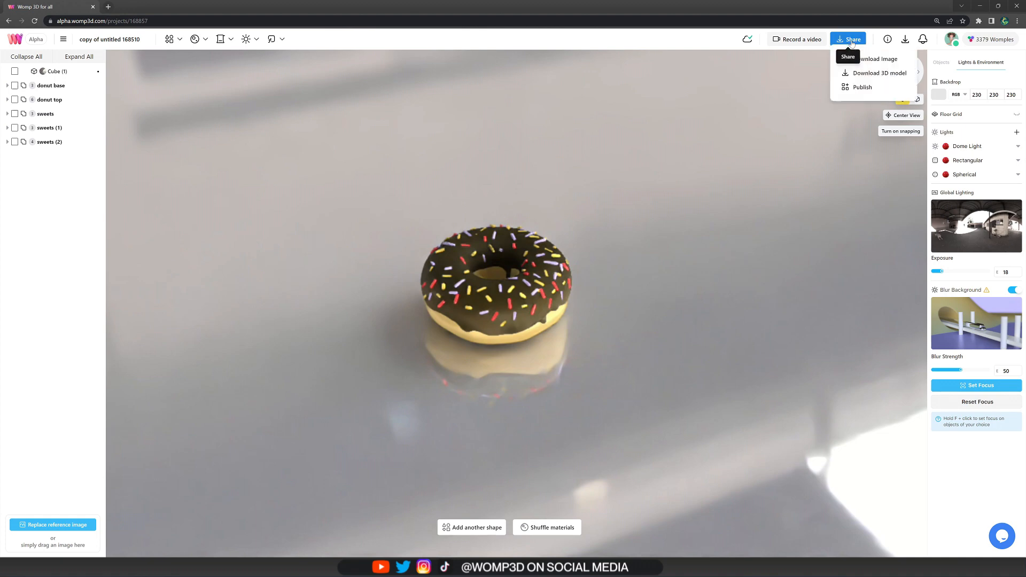
mouse_move(862, 86)
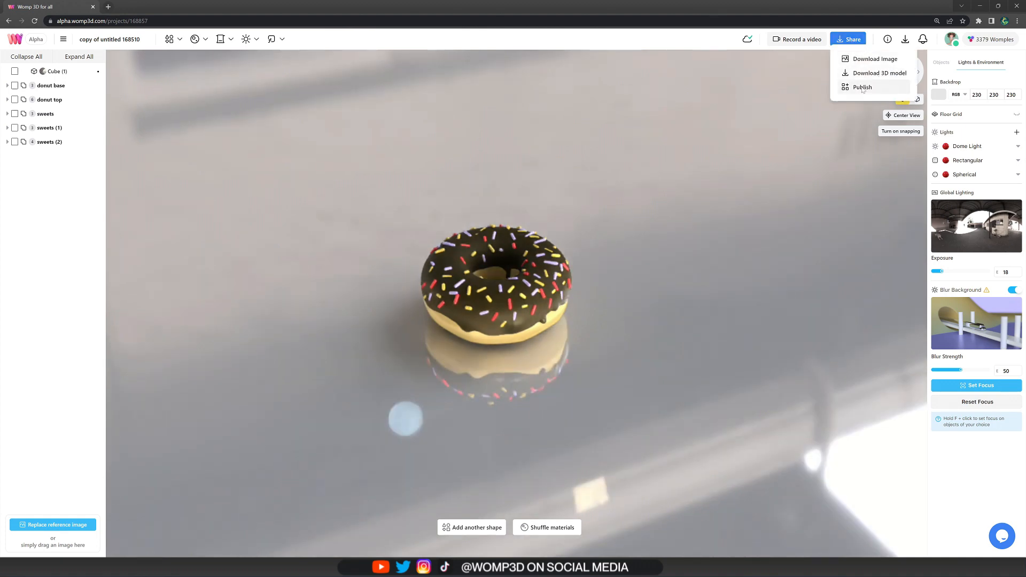
left_click(861, 86)
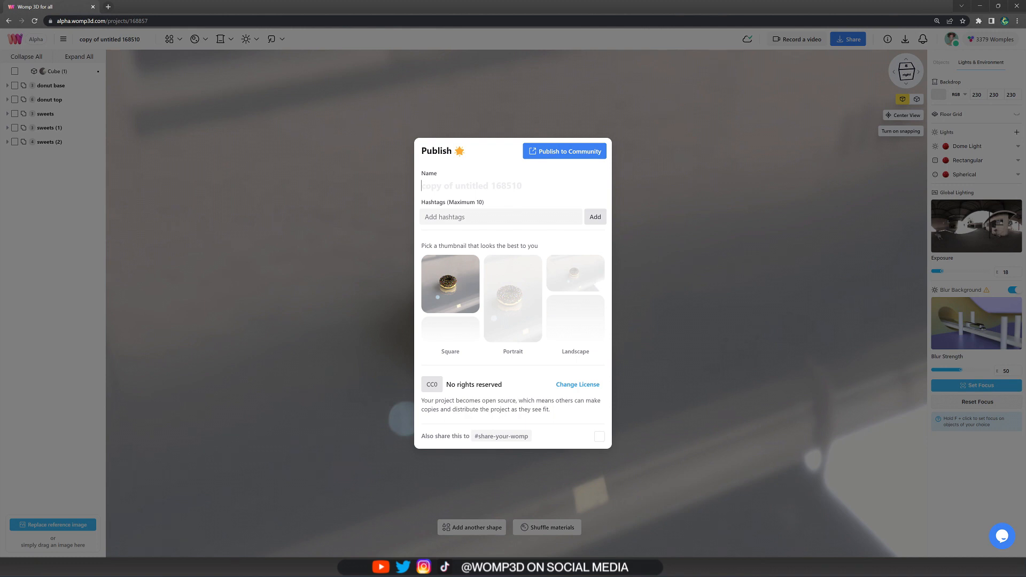
type("Donut <")
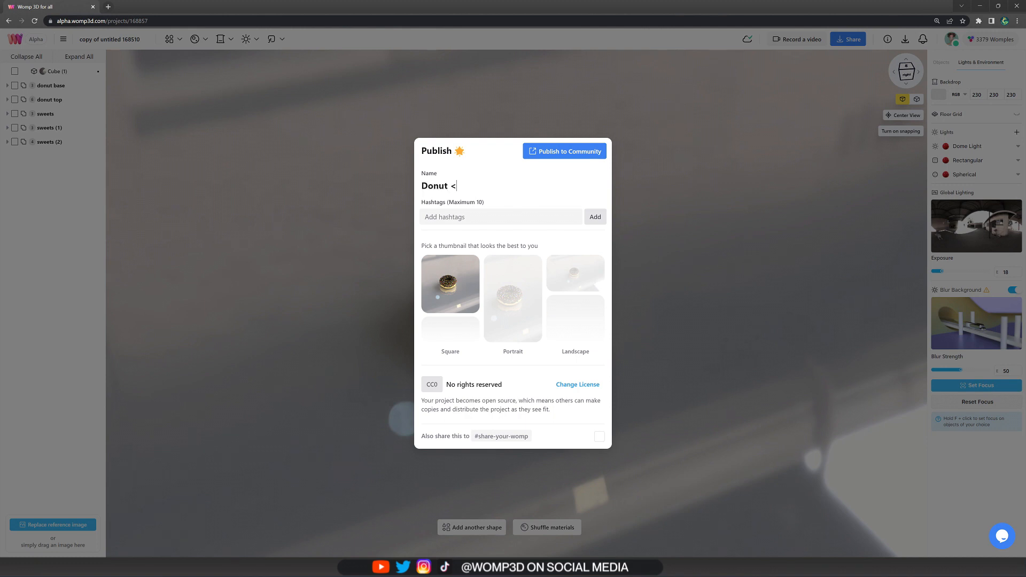
type("3")
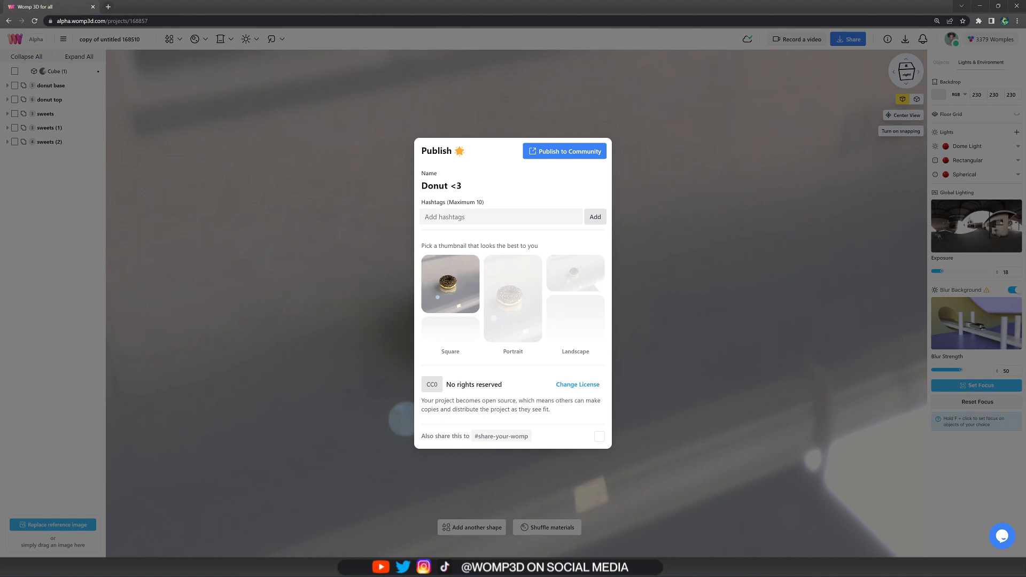
left_click(594, 217)
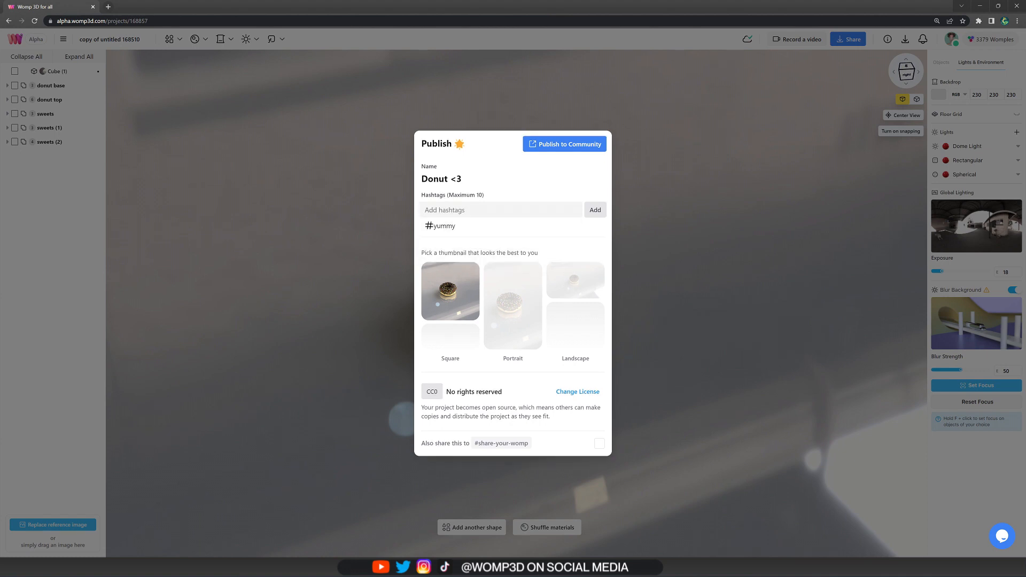
left_click(593, 210)
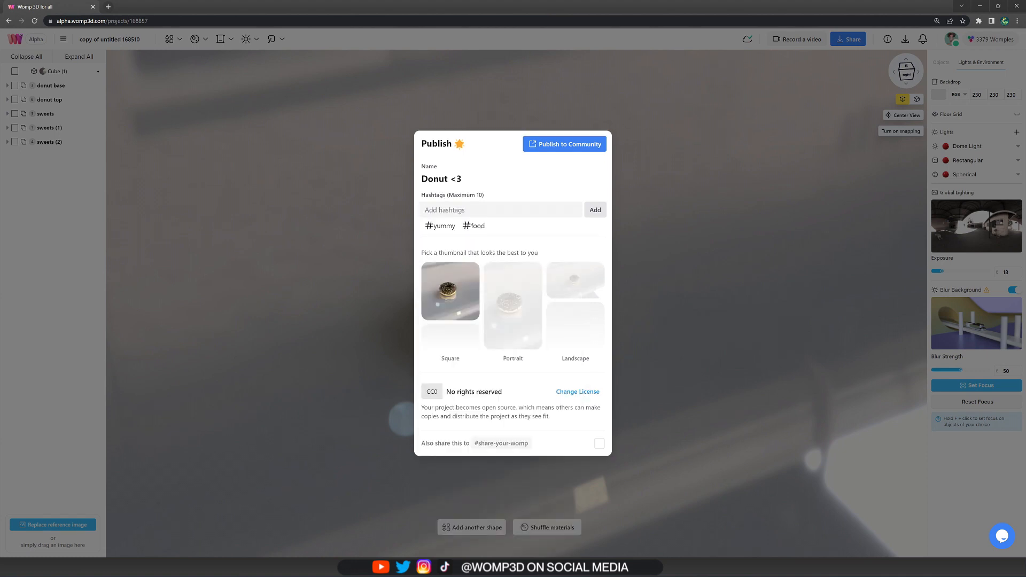
type("#3dmode")
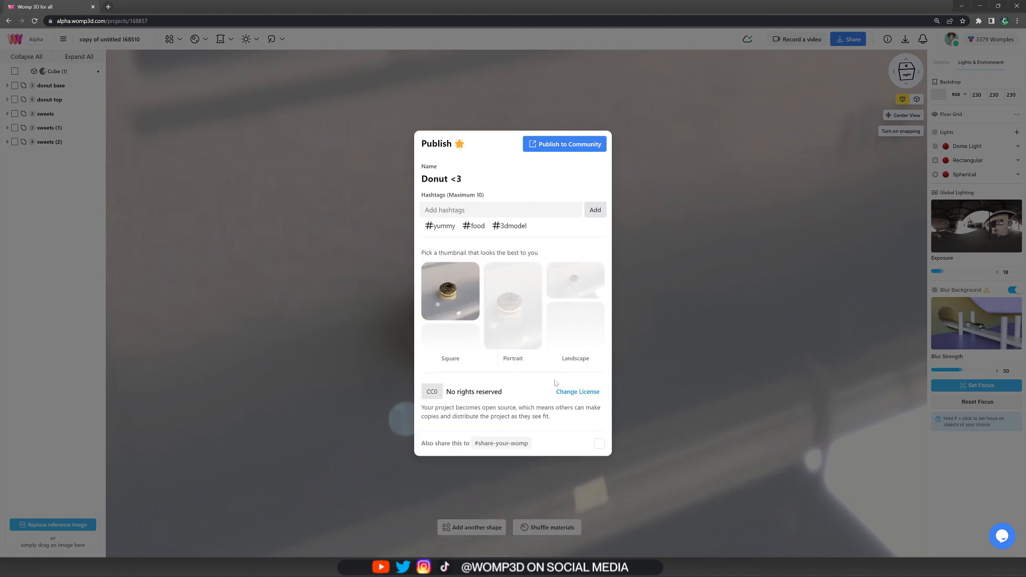
- Set the project licence to CC BY Attribution
left_click(577, 391)
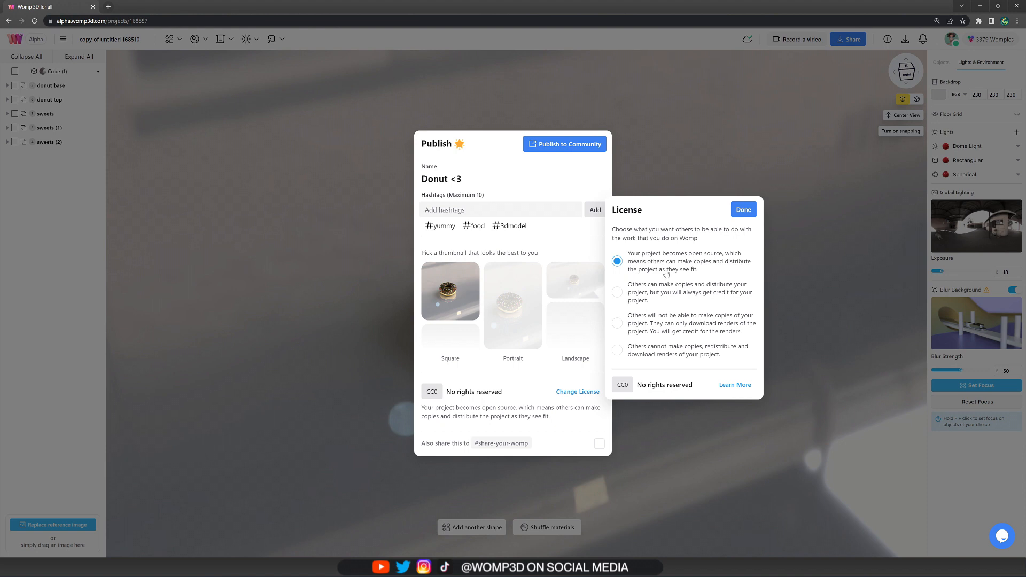
left_click(616, 292)
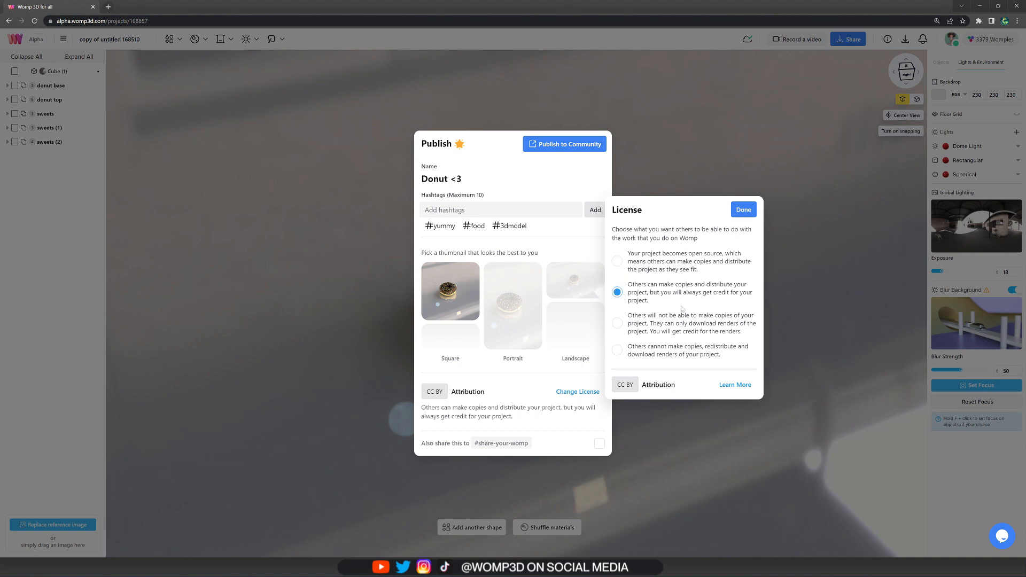
left_click(742, 209)
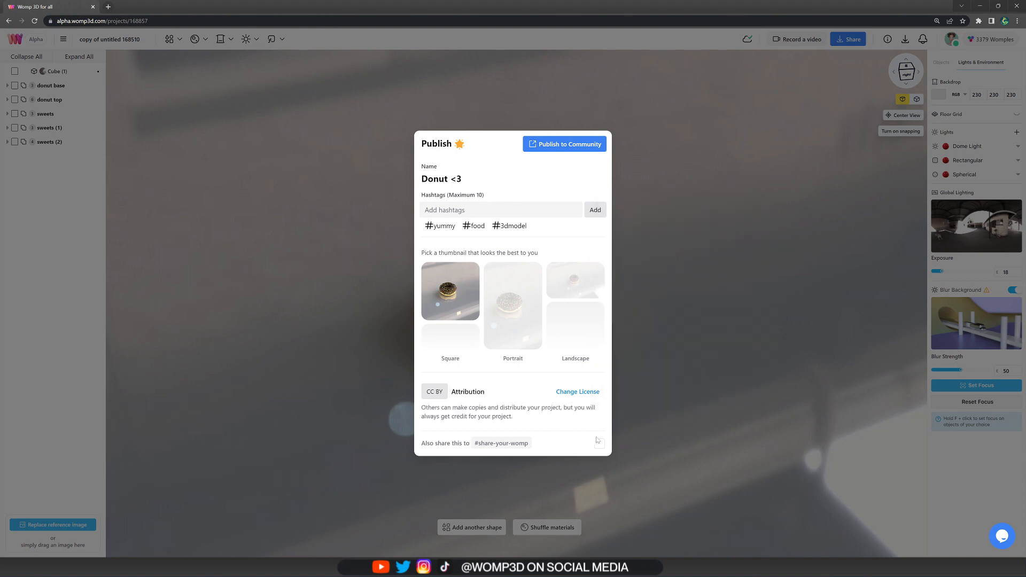